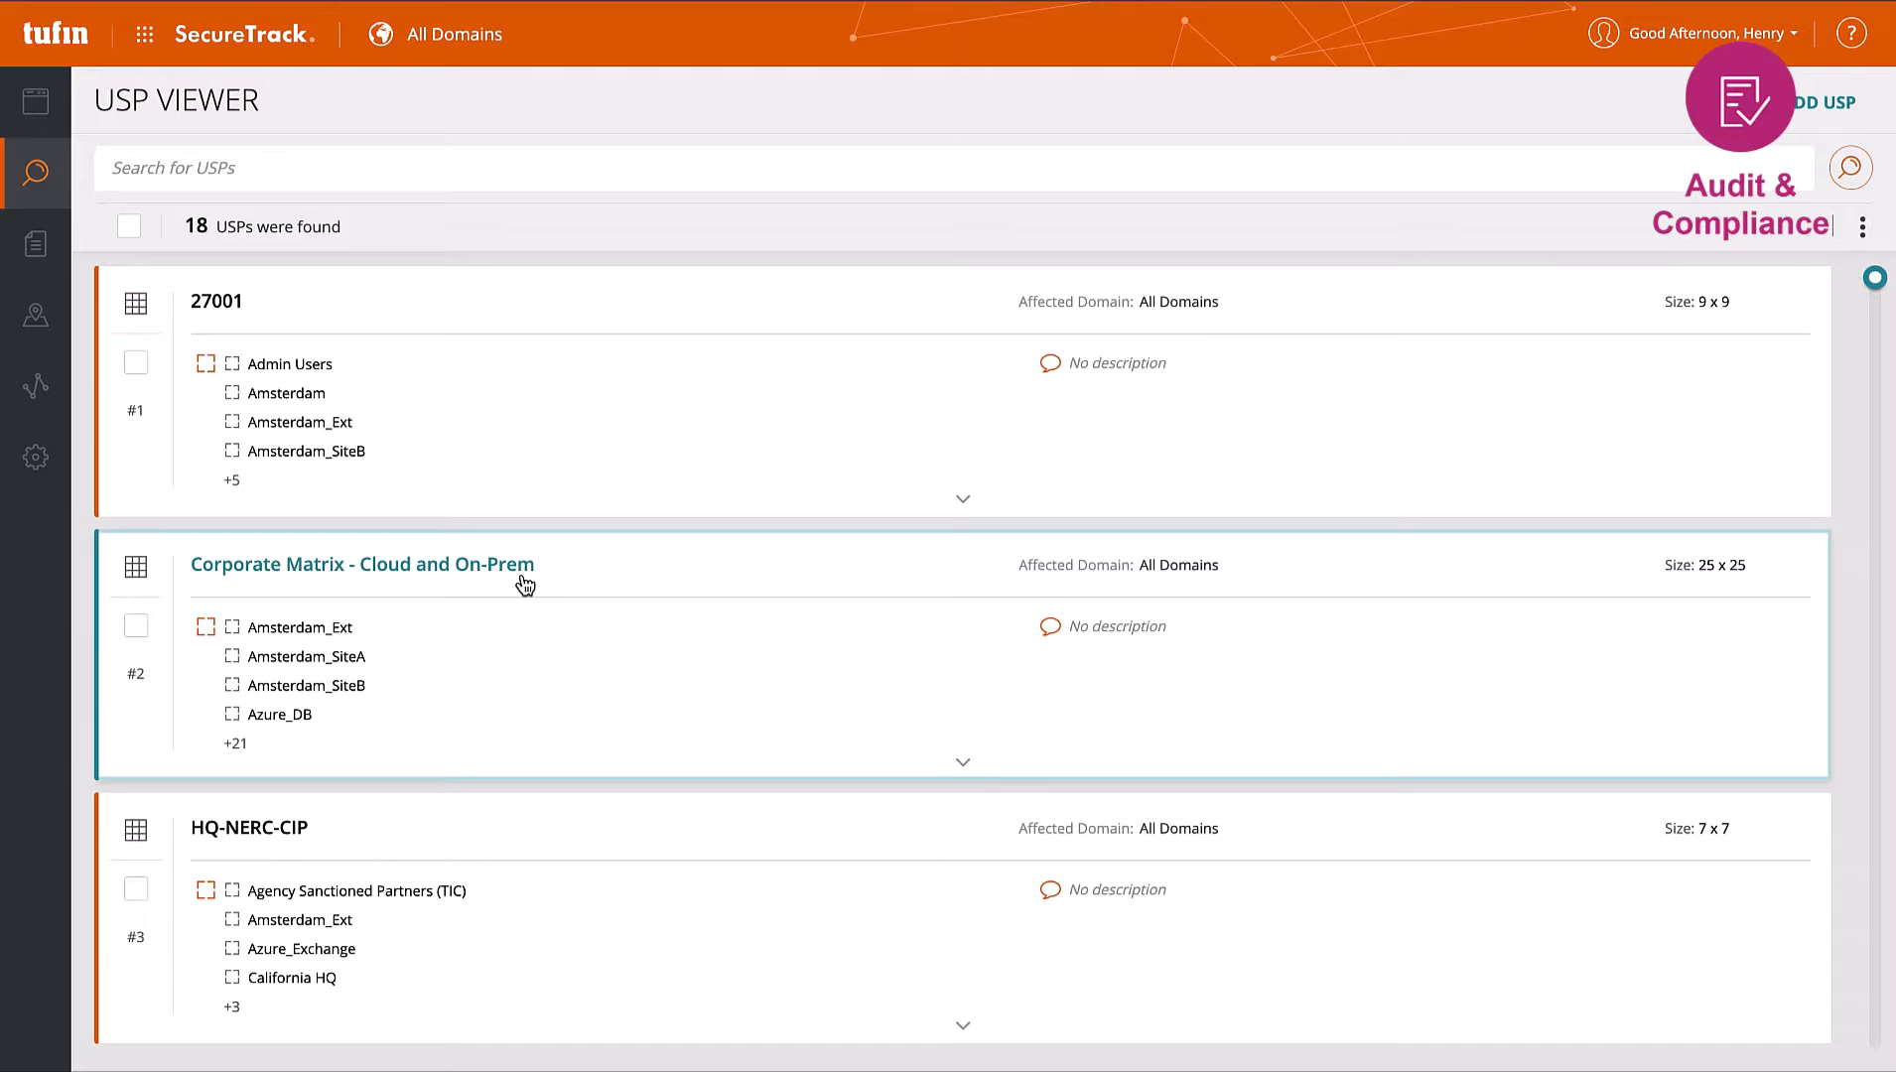
Review the Corporate Matrix - Cloud and On-Prem zone matrix and its high-severity violating rules
left_click(359, 564)
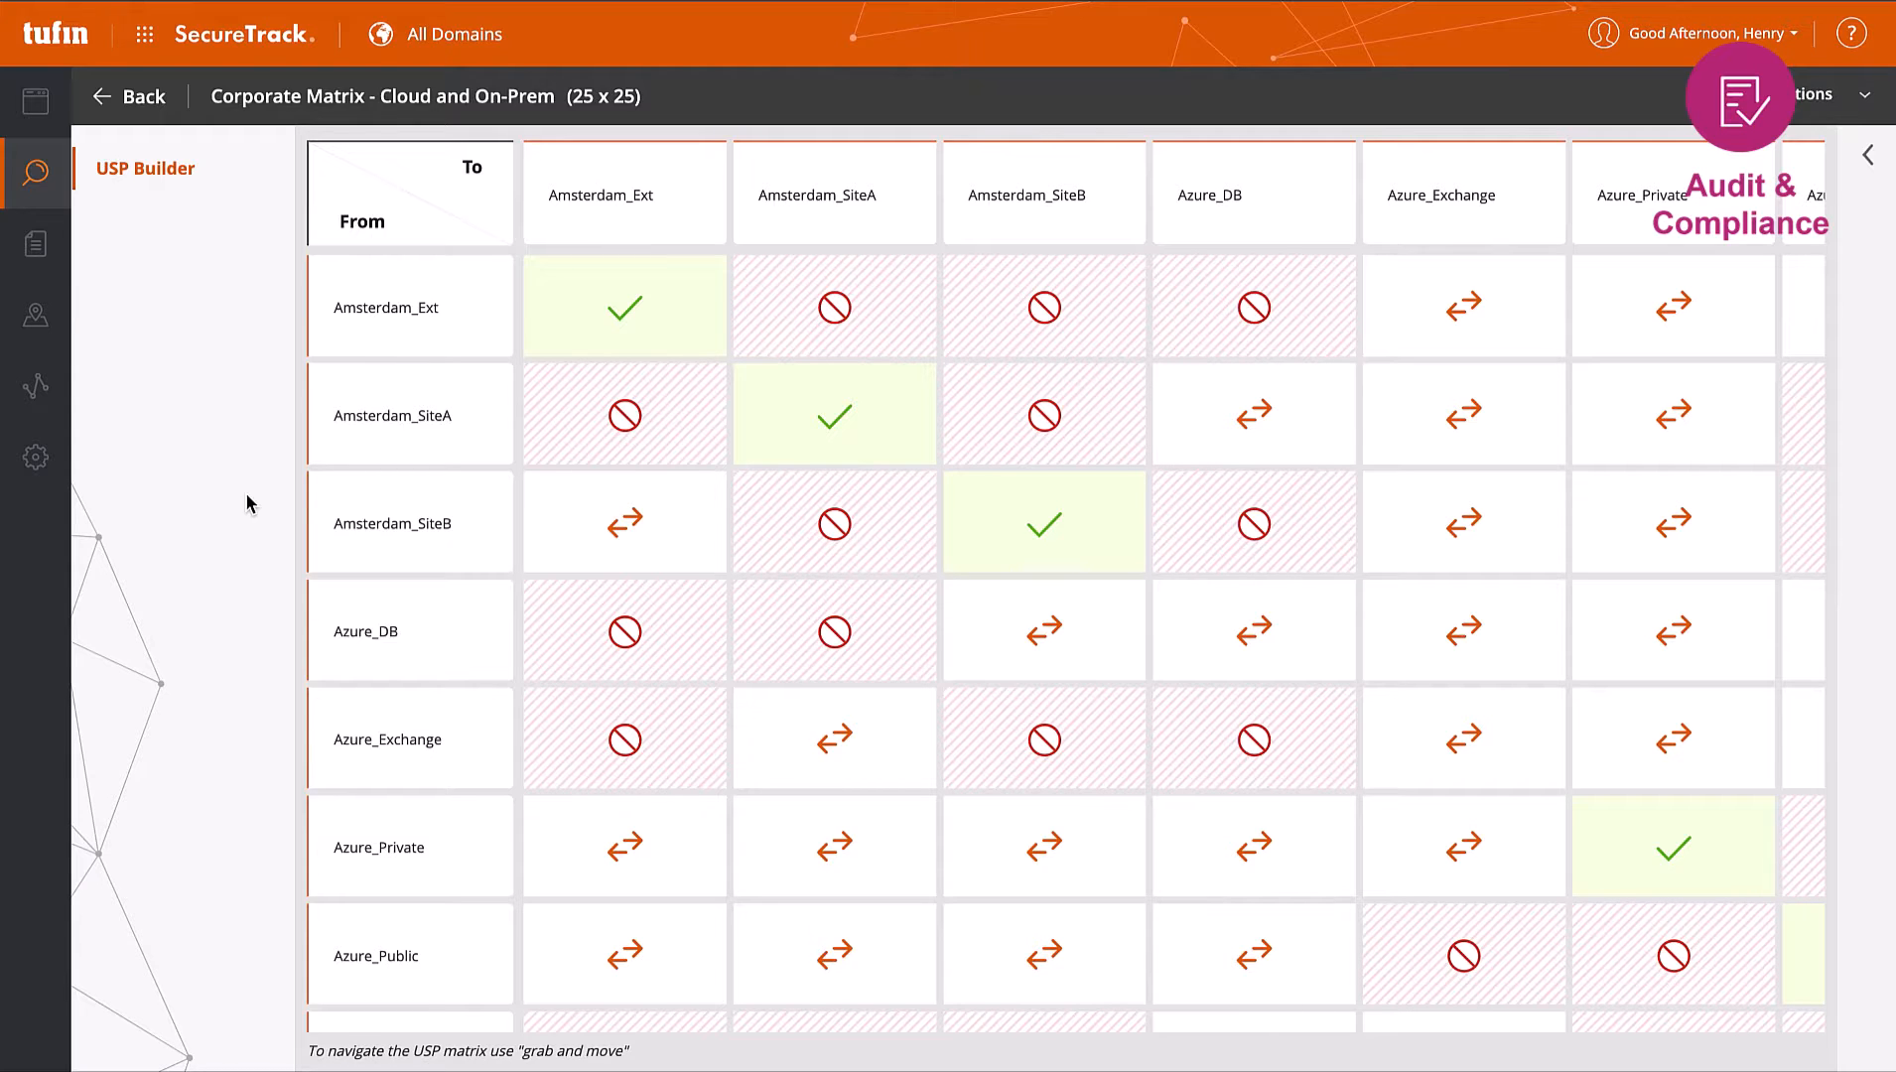
left_click(409, 522)
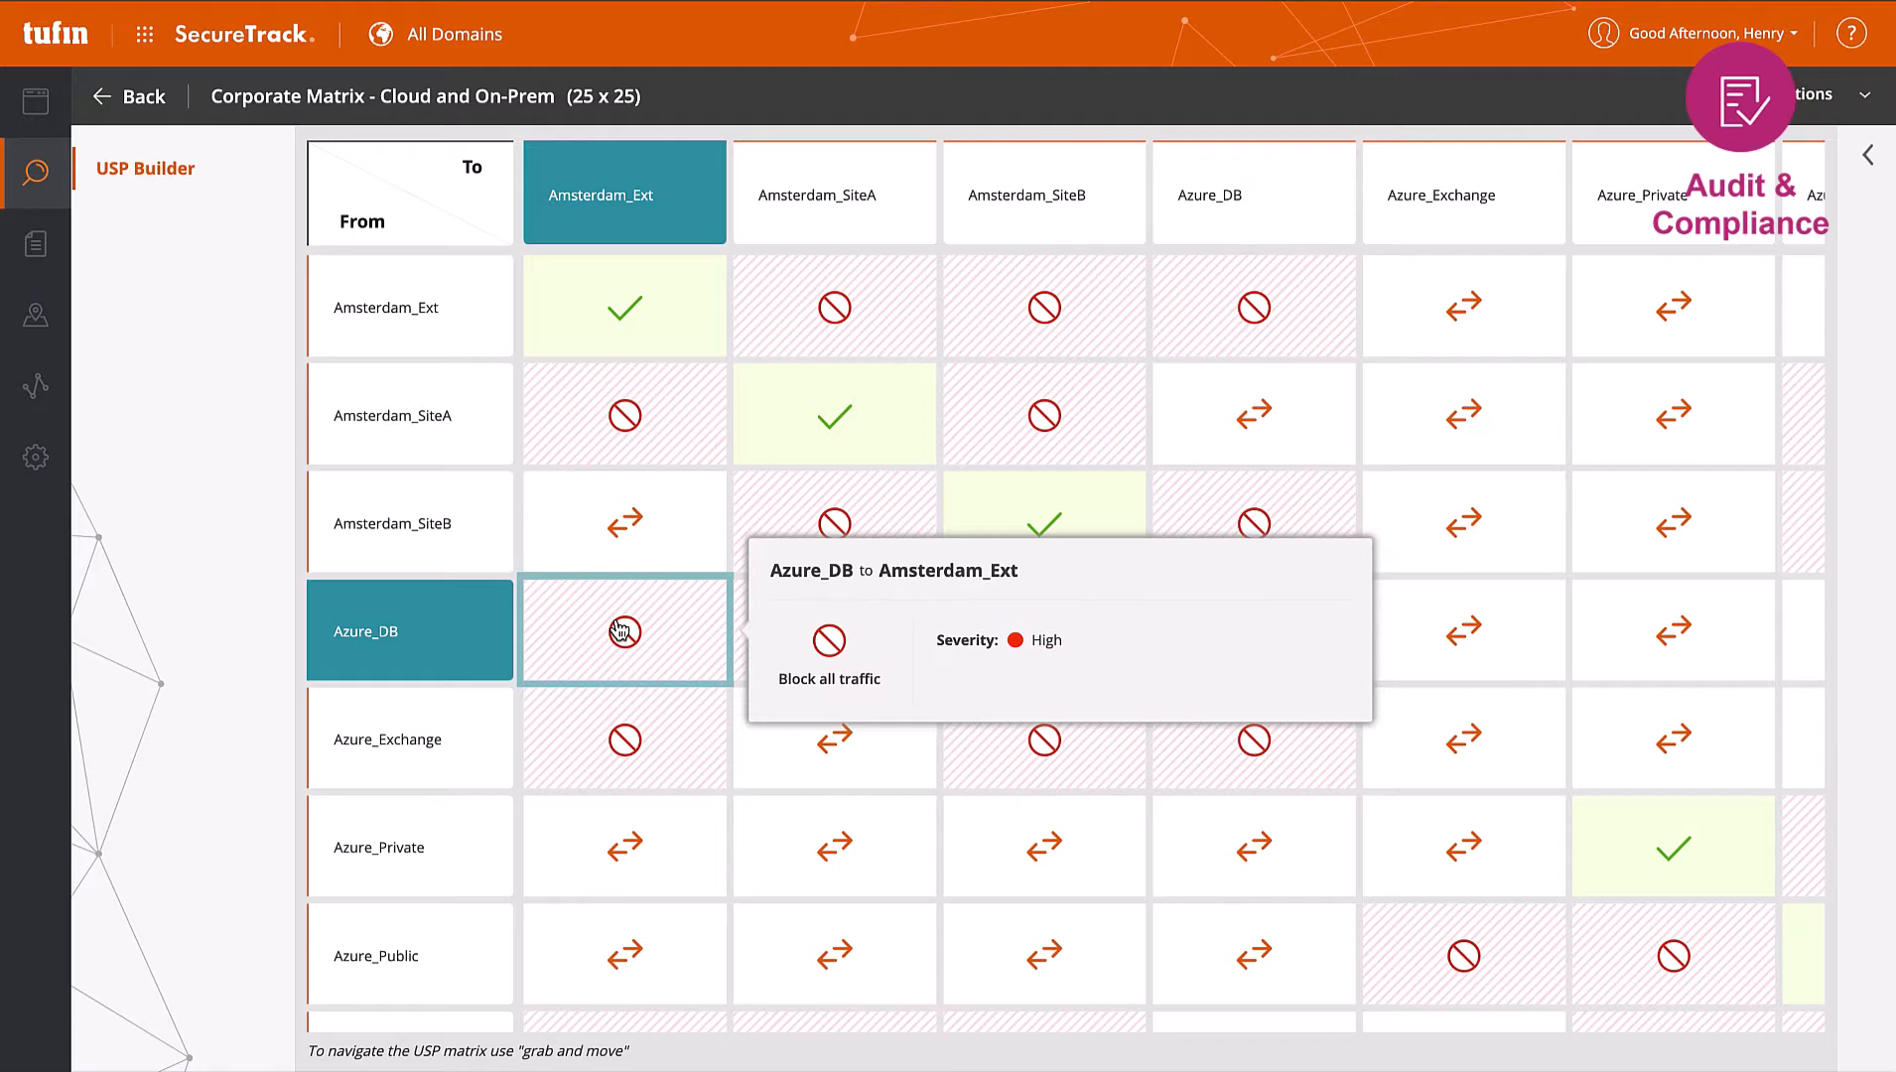
mouse_move(834, 629)
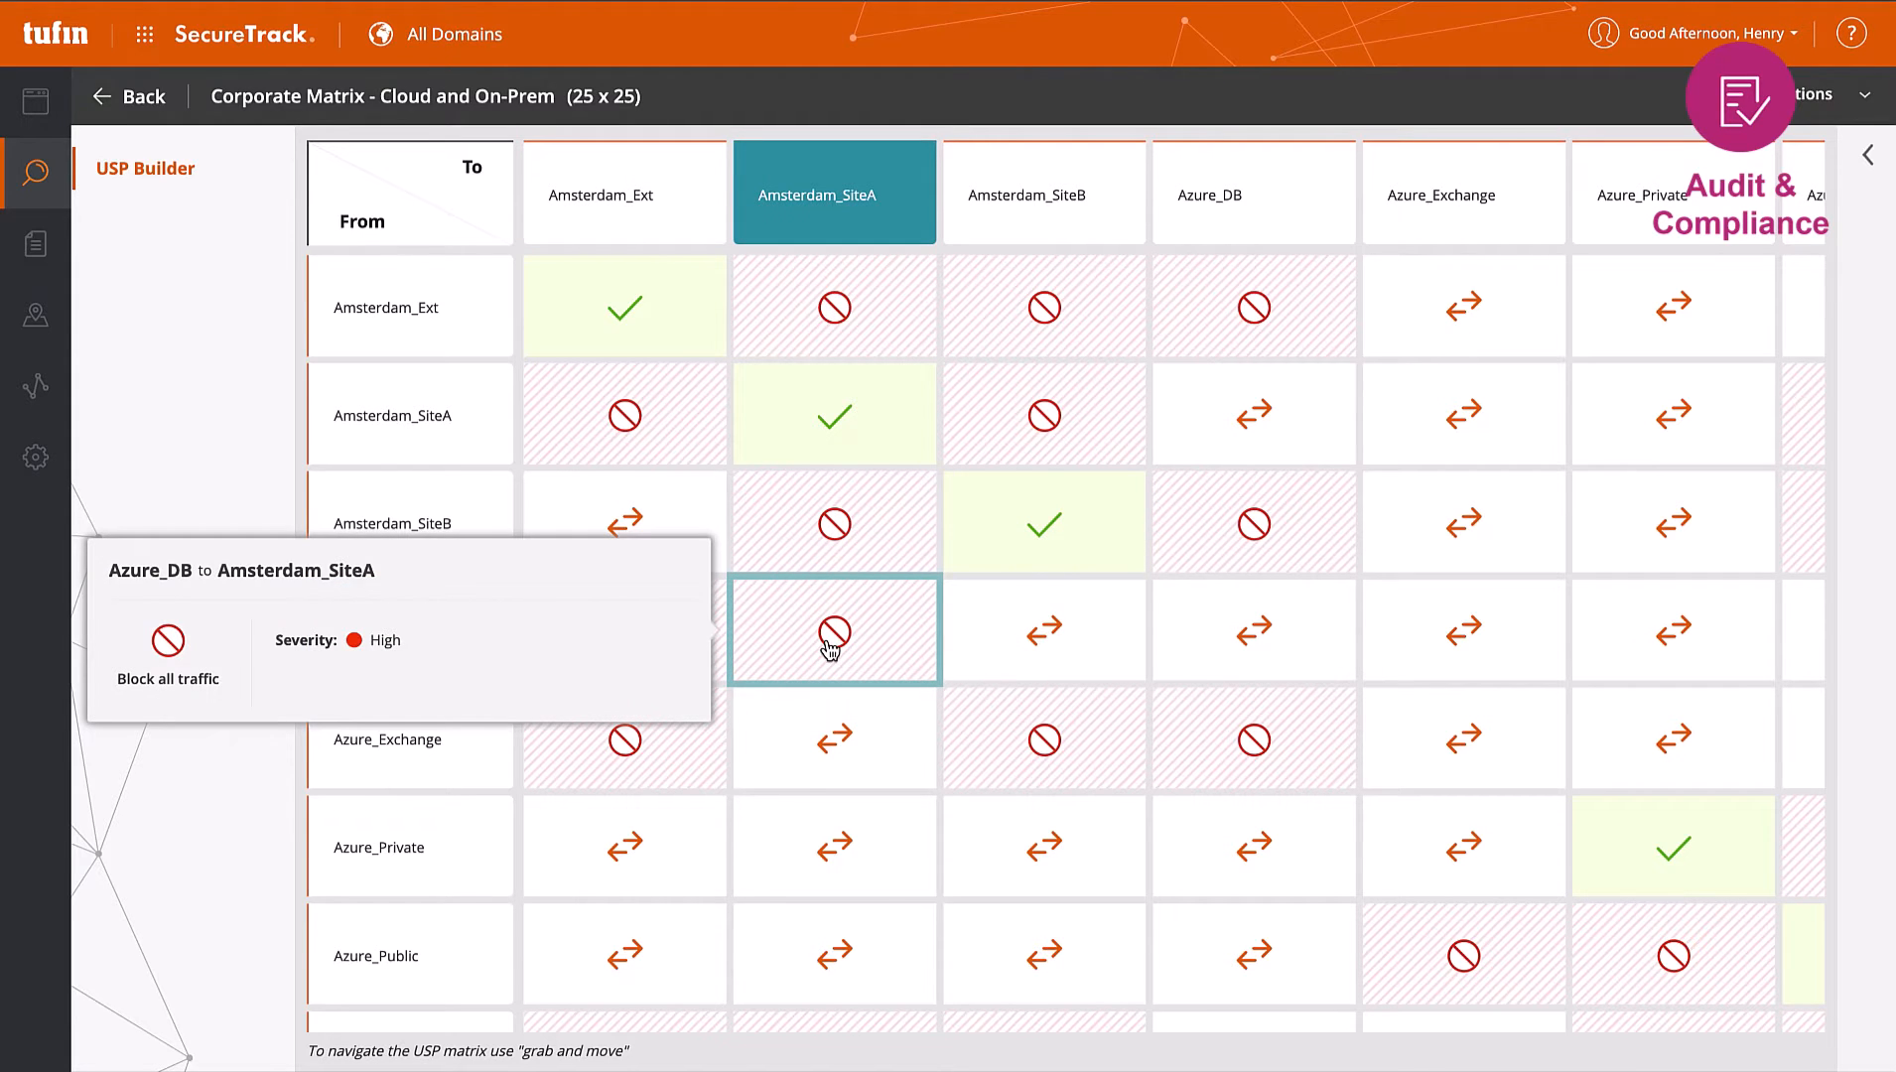
mouse_move(883, 651)
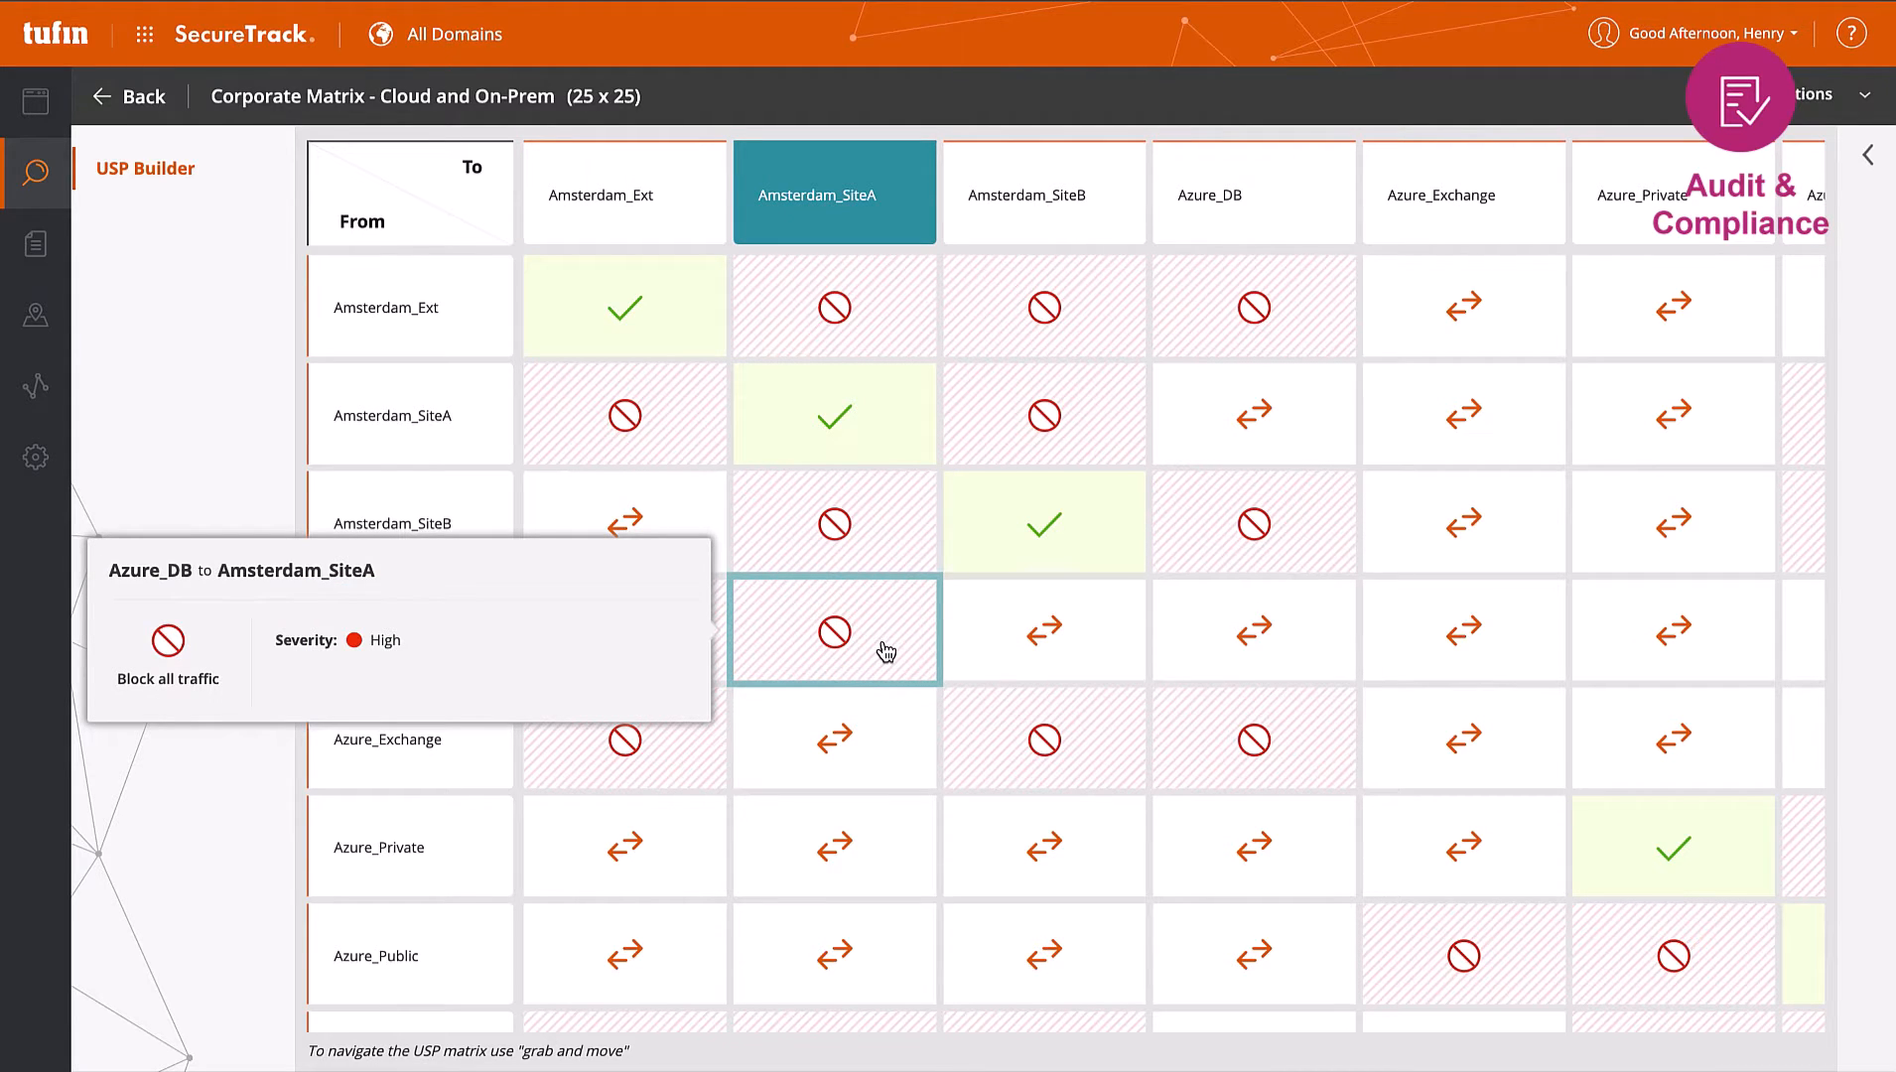
mouse_move(885, 735)
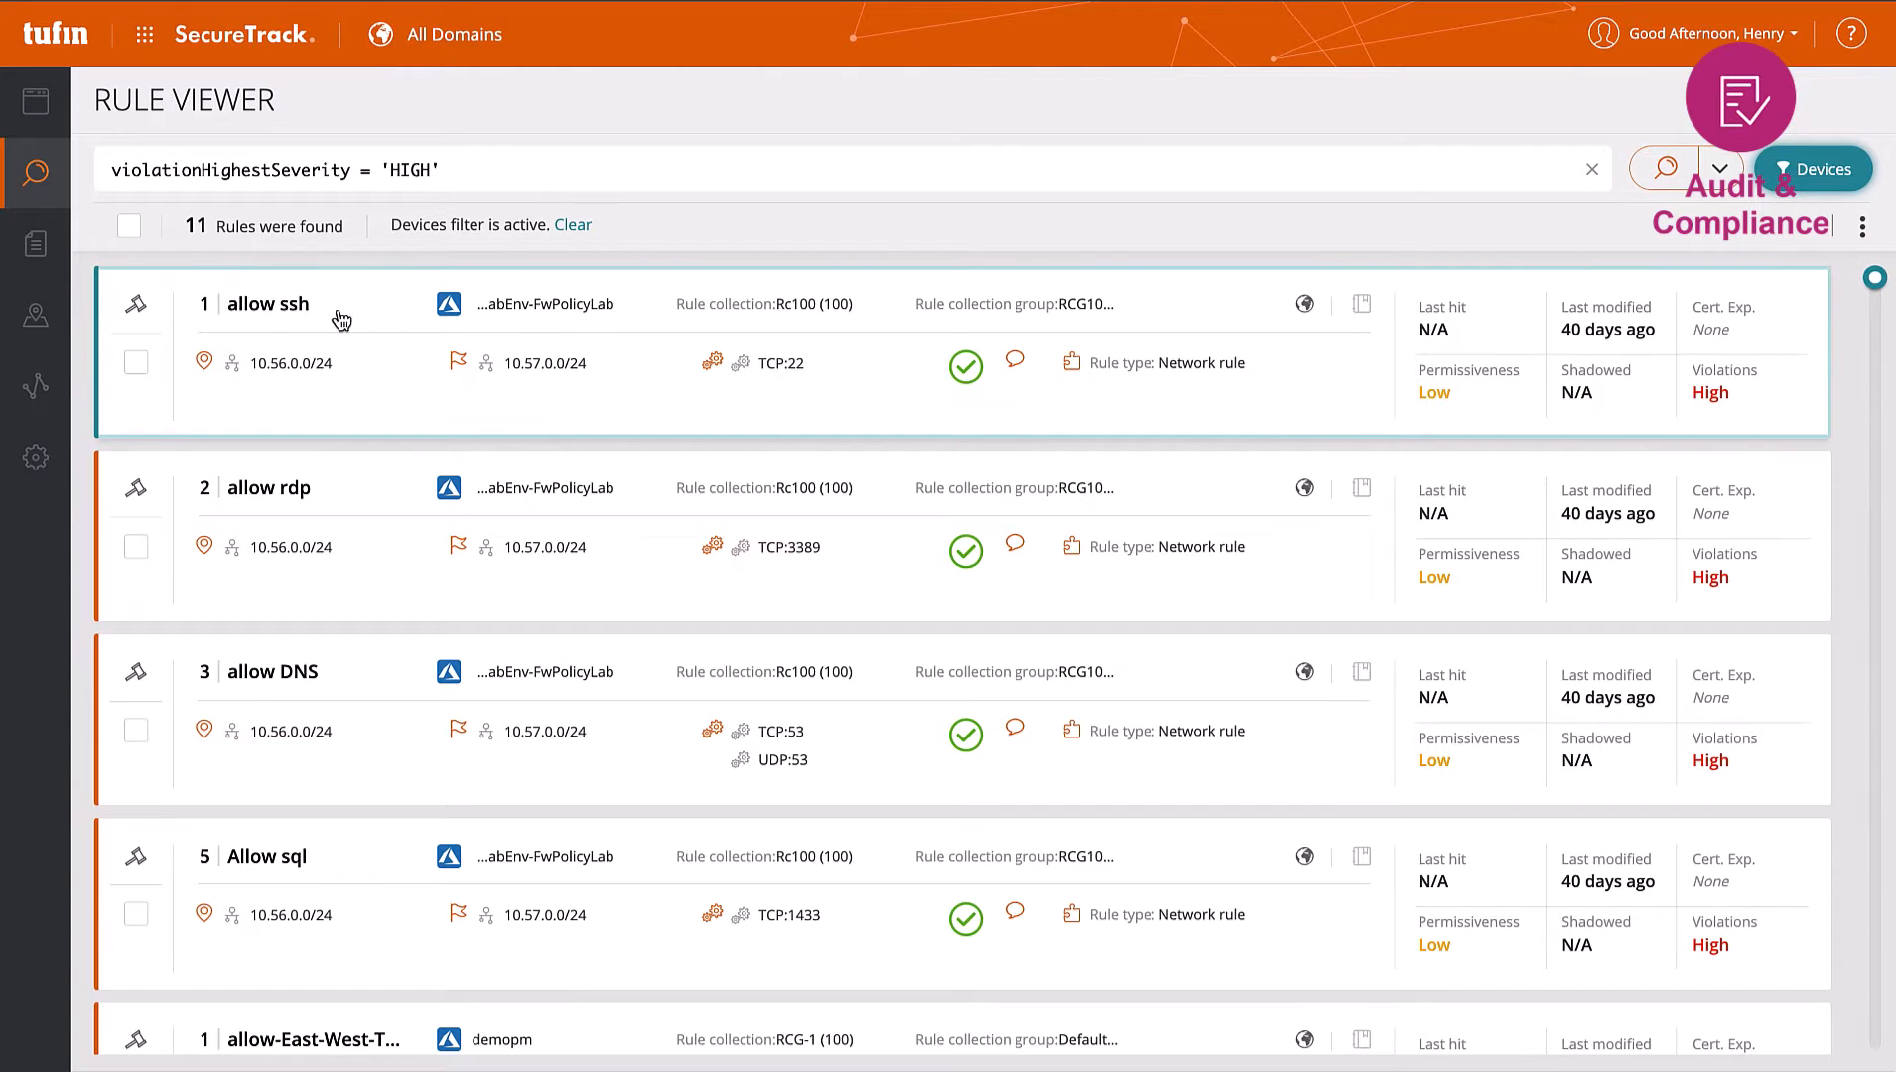
List the 13 unused rules flagged for cleanup and filter them to the Azure testing subscription devices
left_click(268, 304)
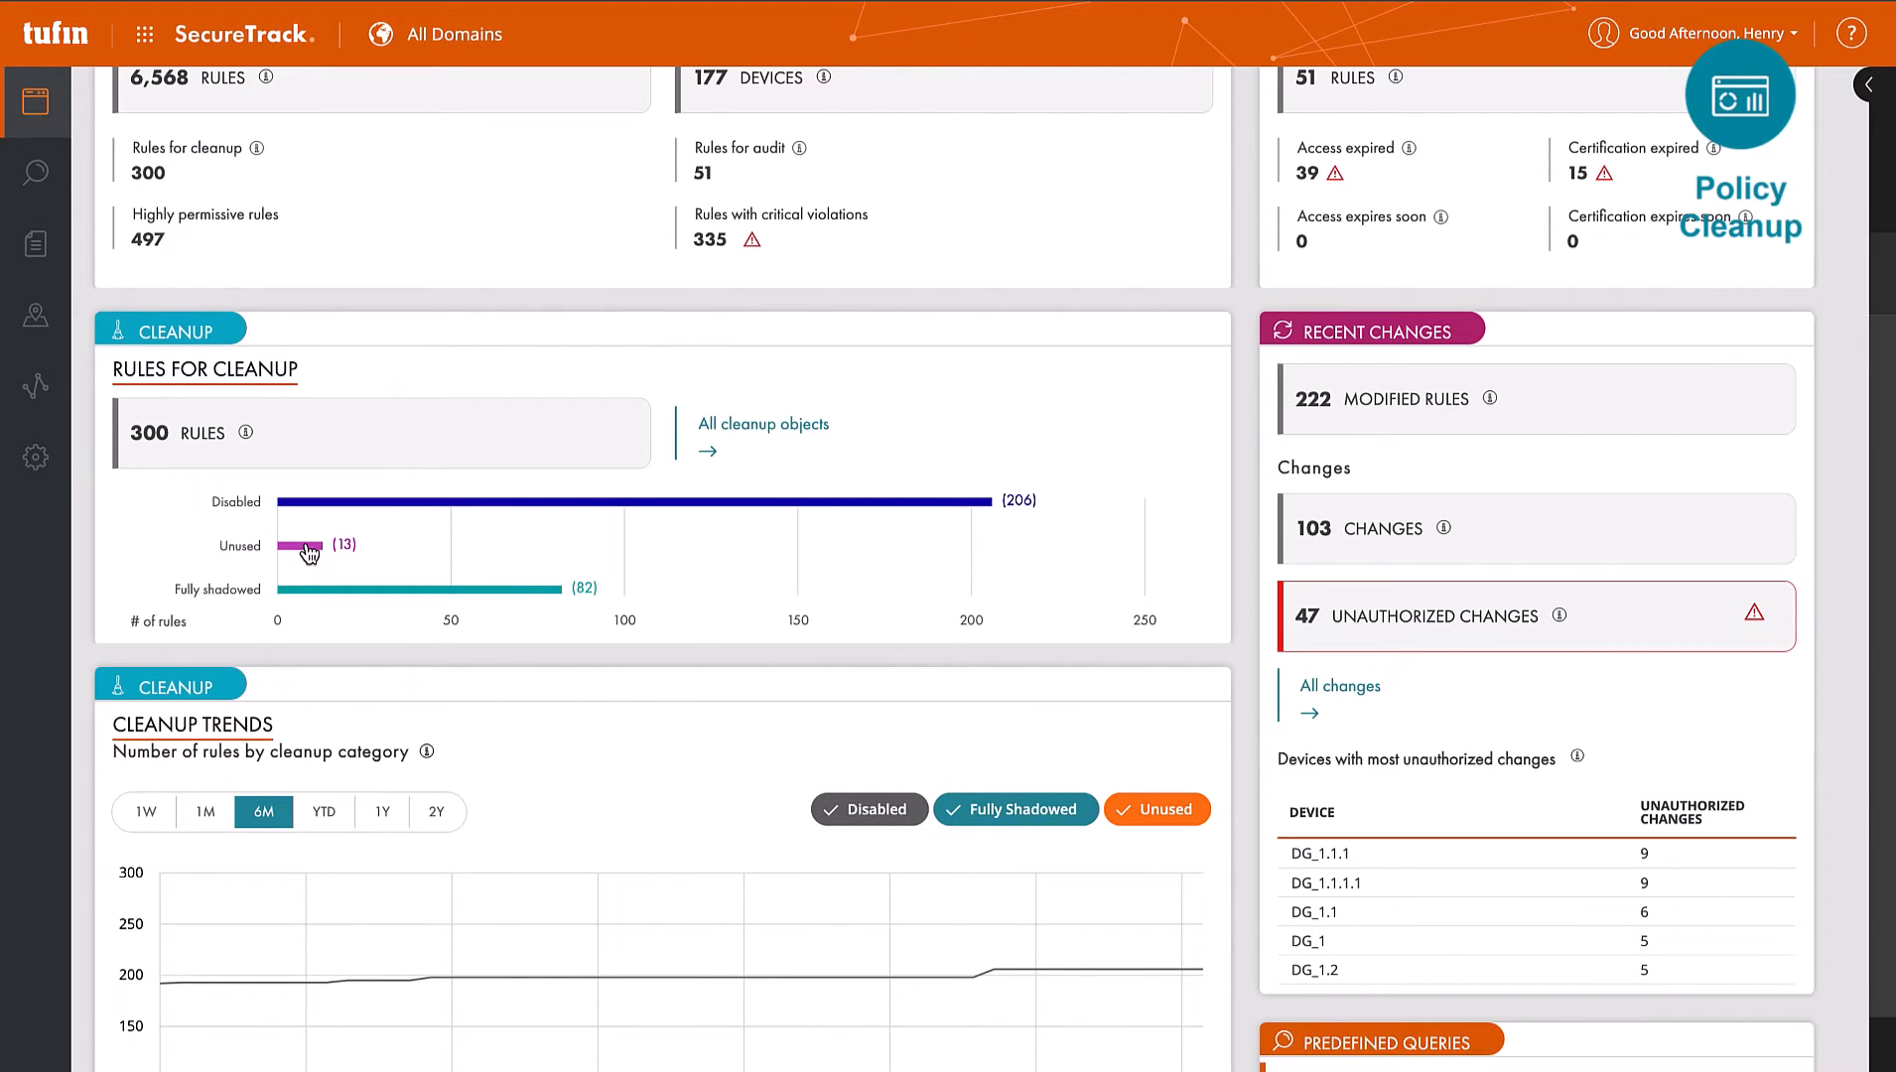
left_click(308, 546)
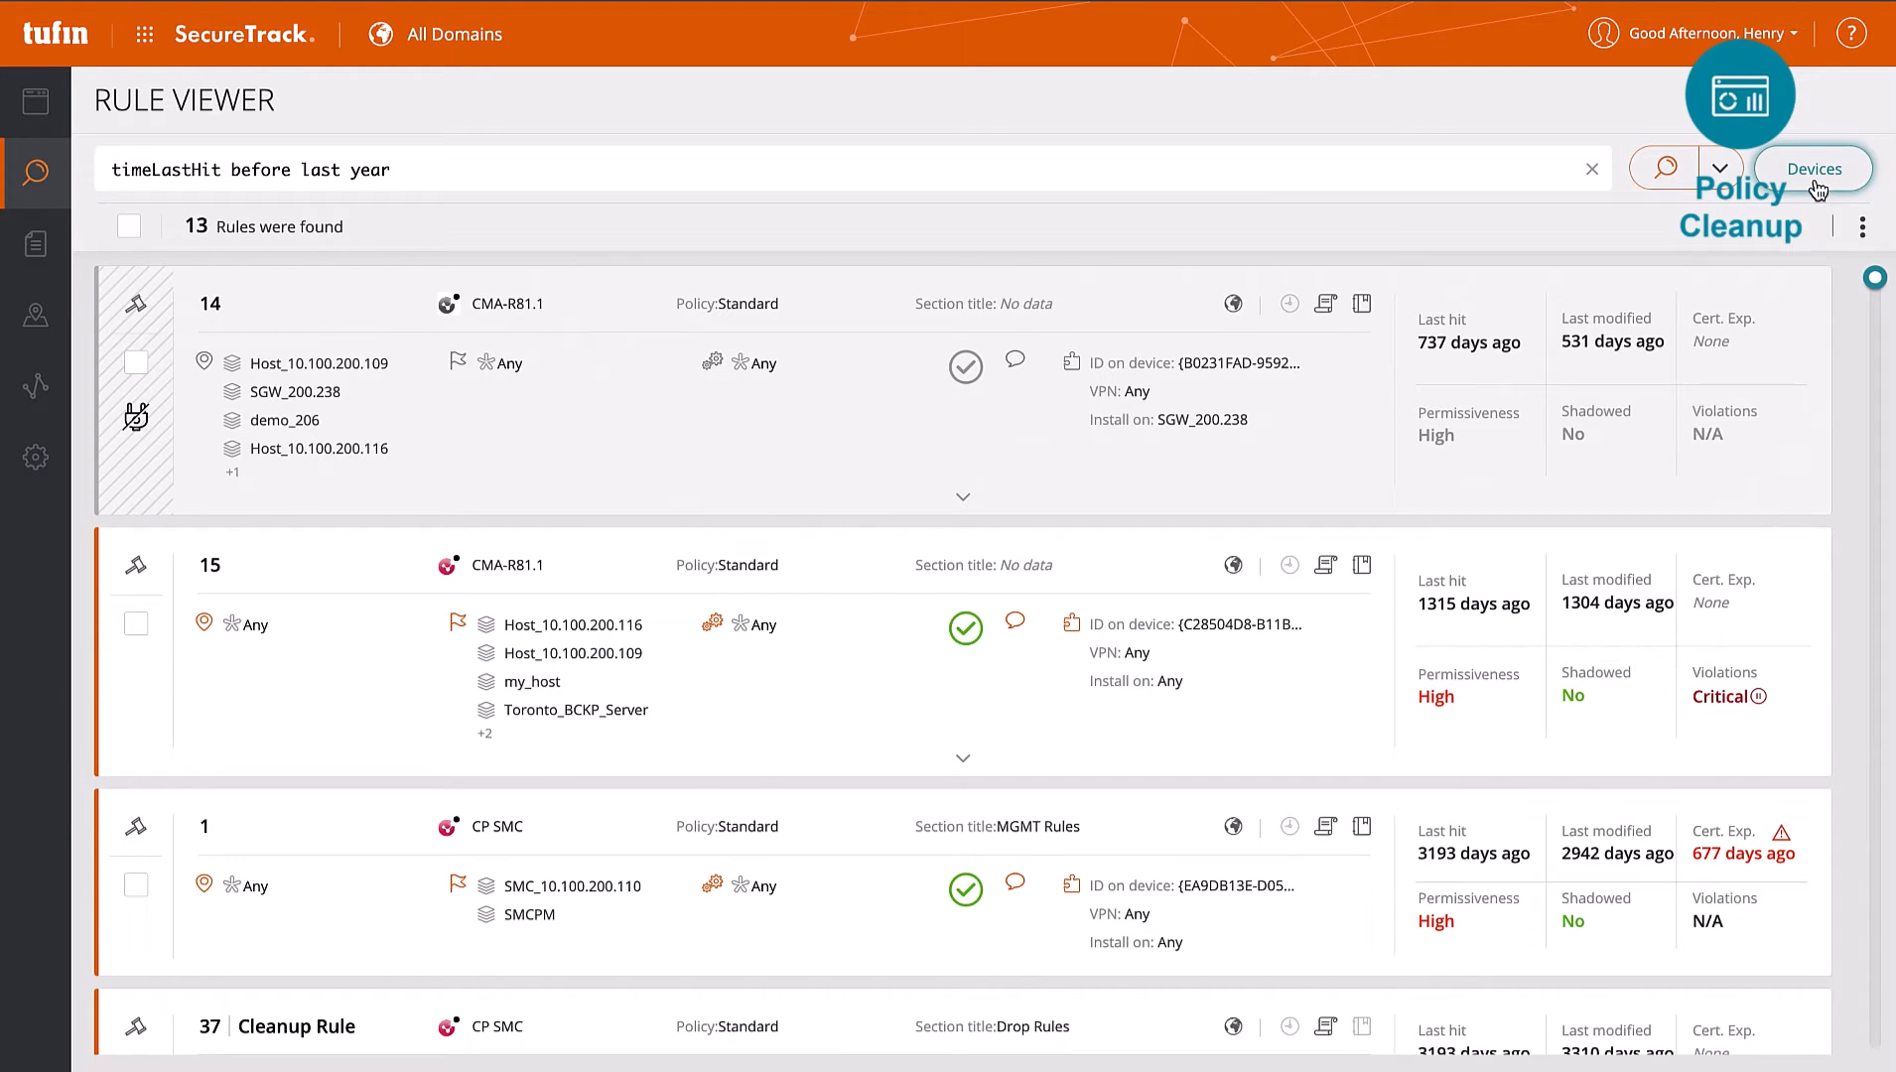
left_click(1810, 169)
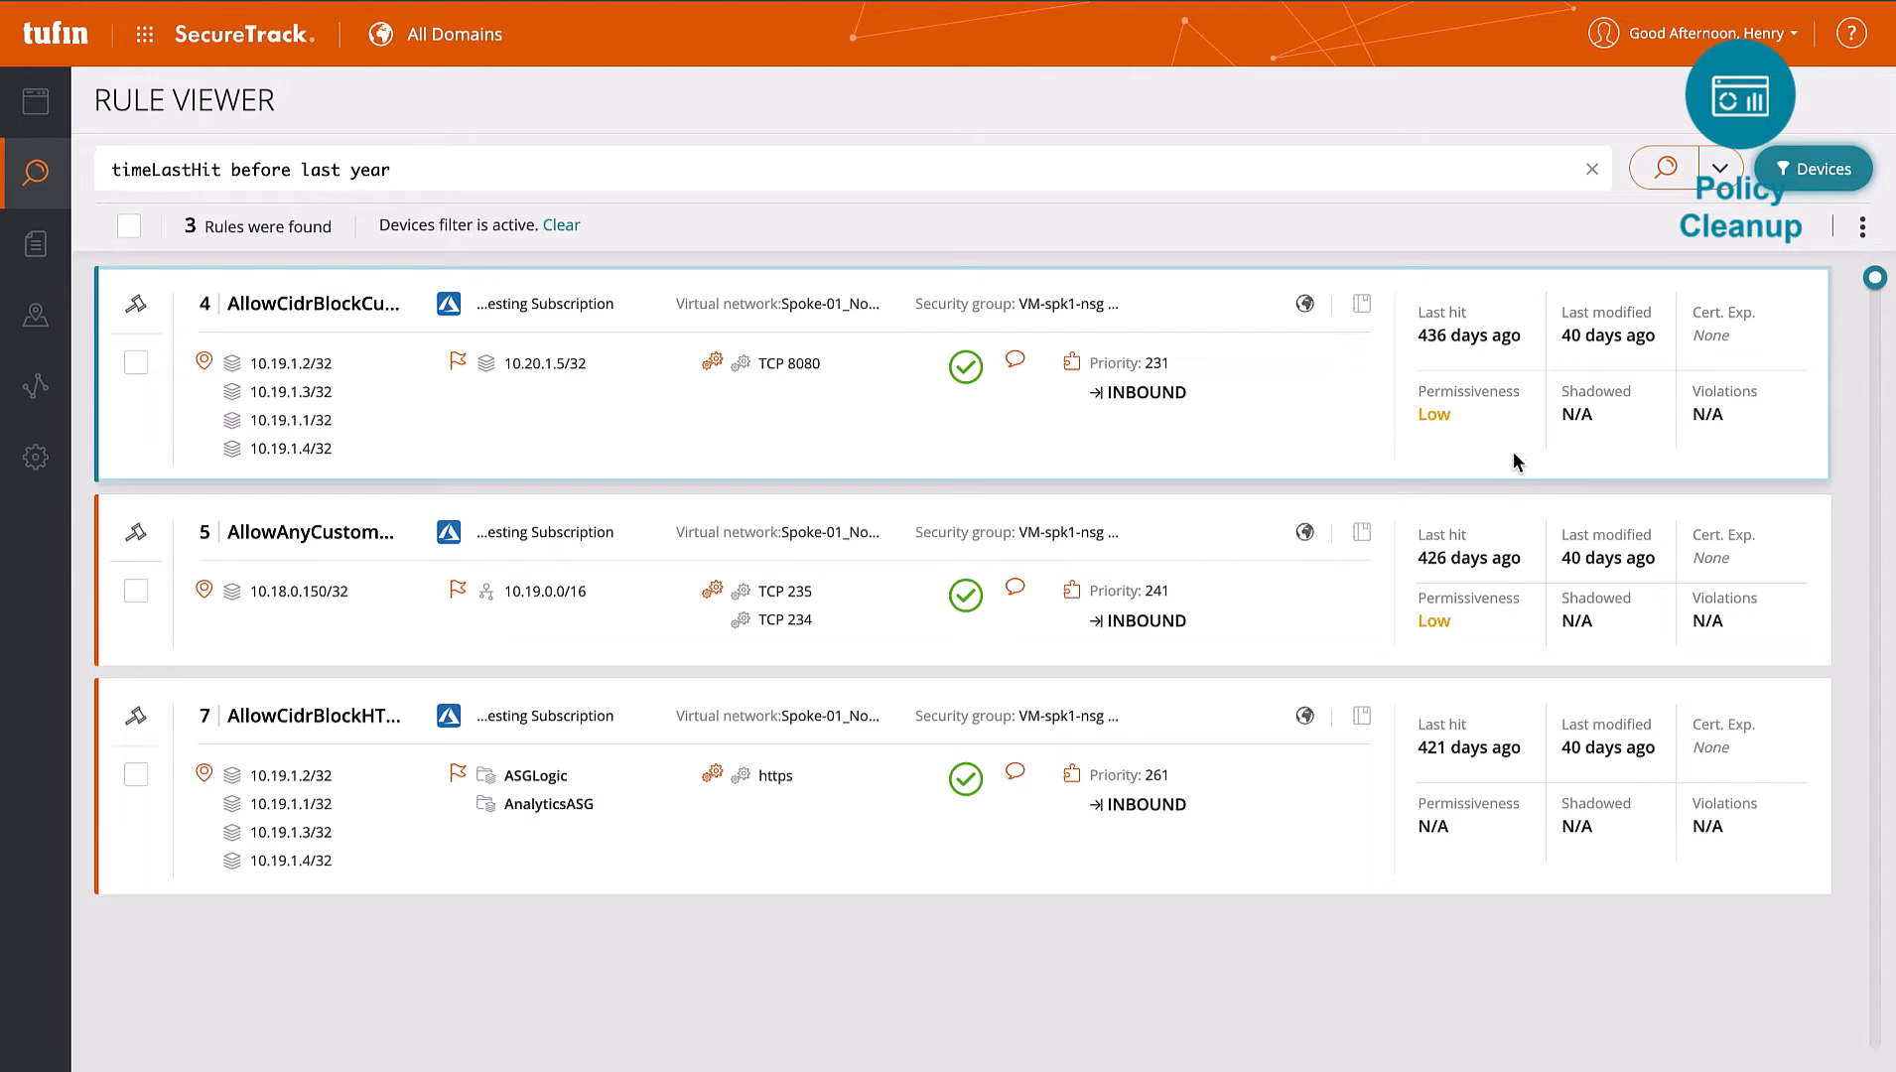
left_click(1483, 737)
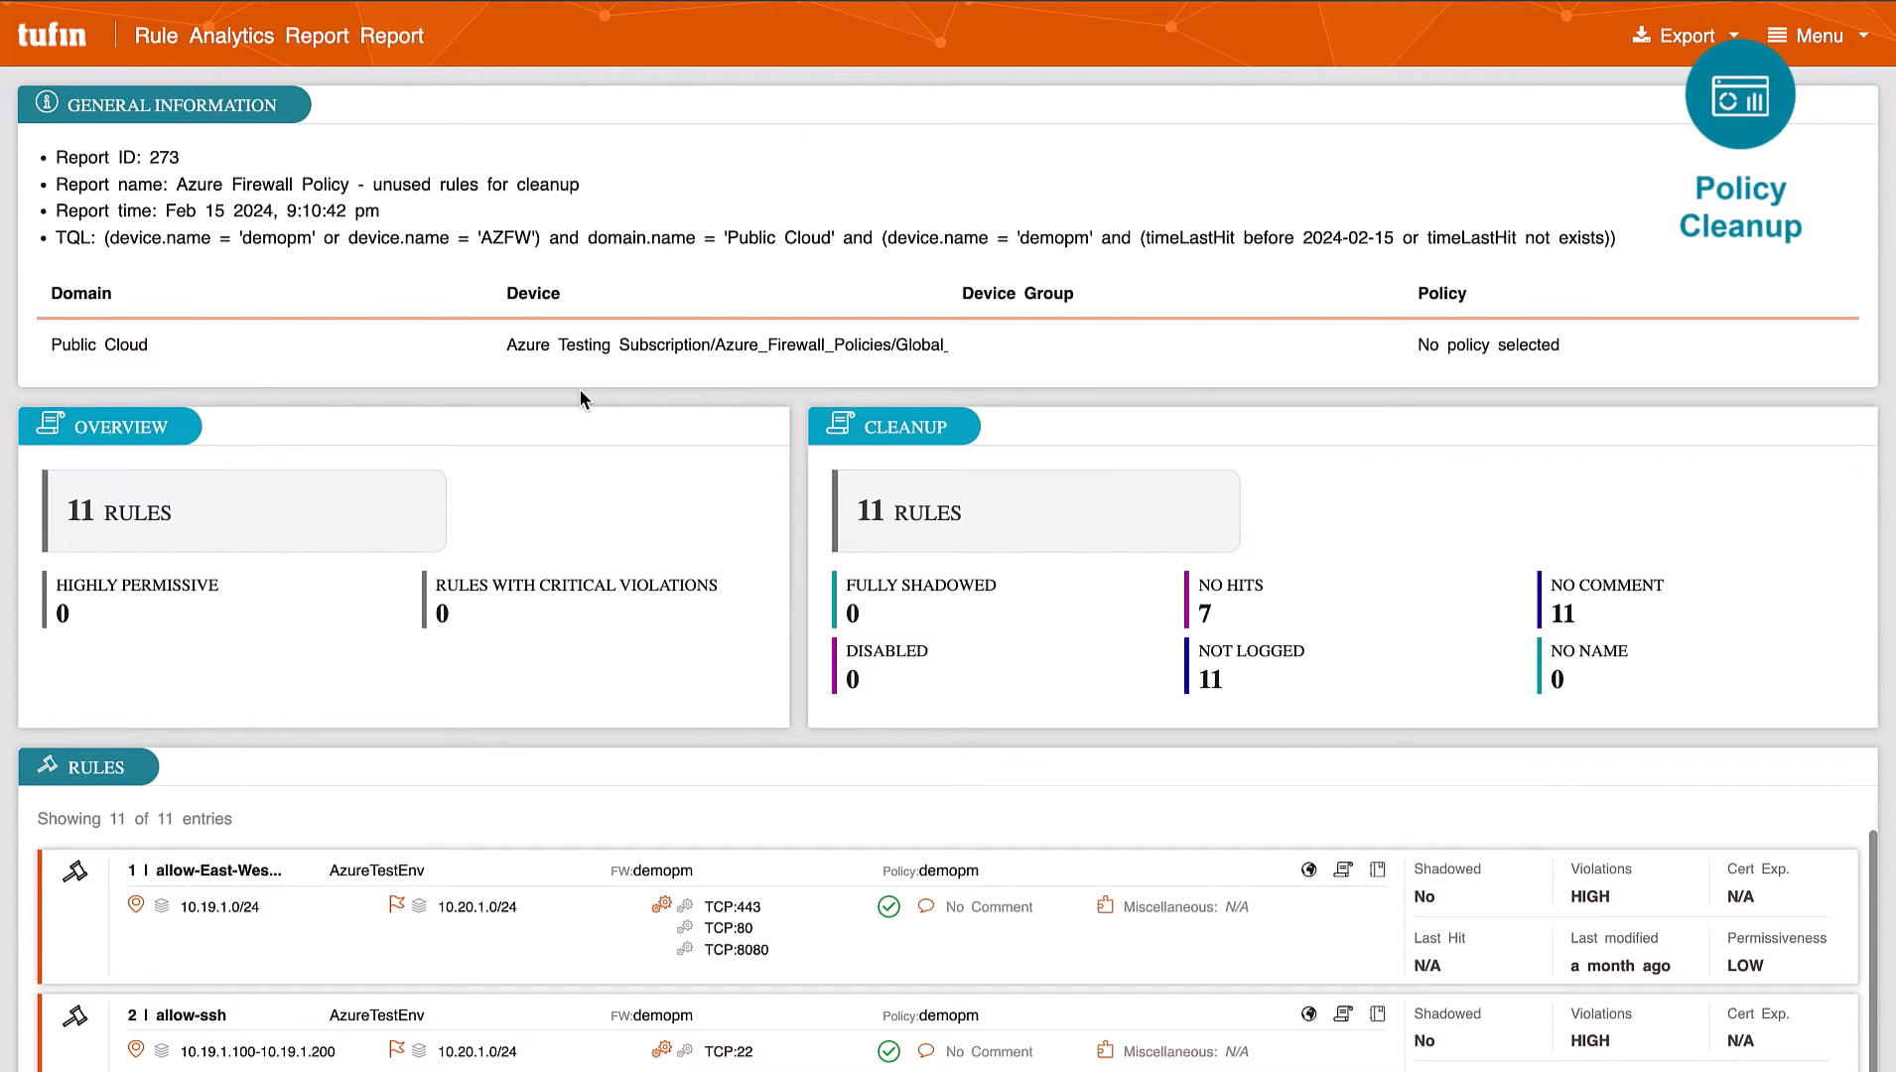
Scroll through the Azure Firewall unused-rules report and the Azure NSG best-practices report
scroll("down", 3)
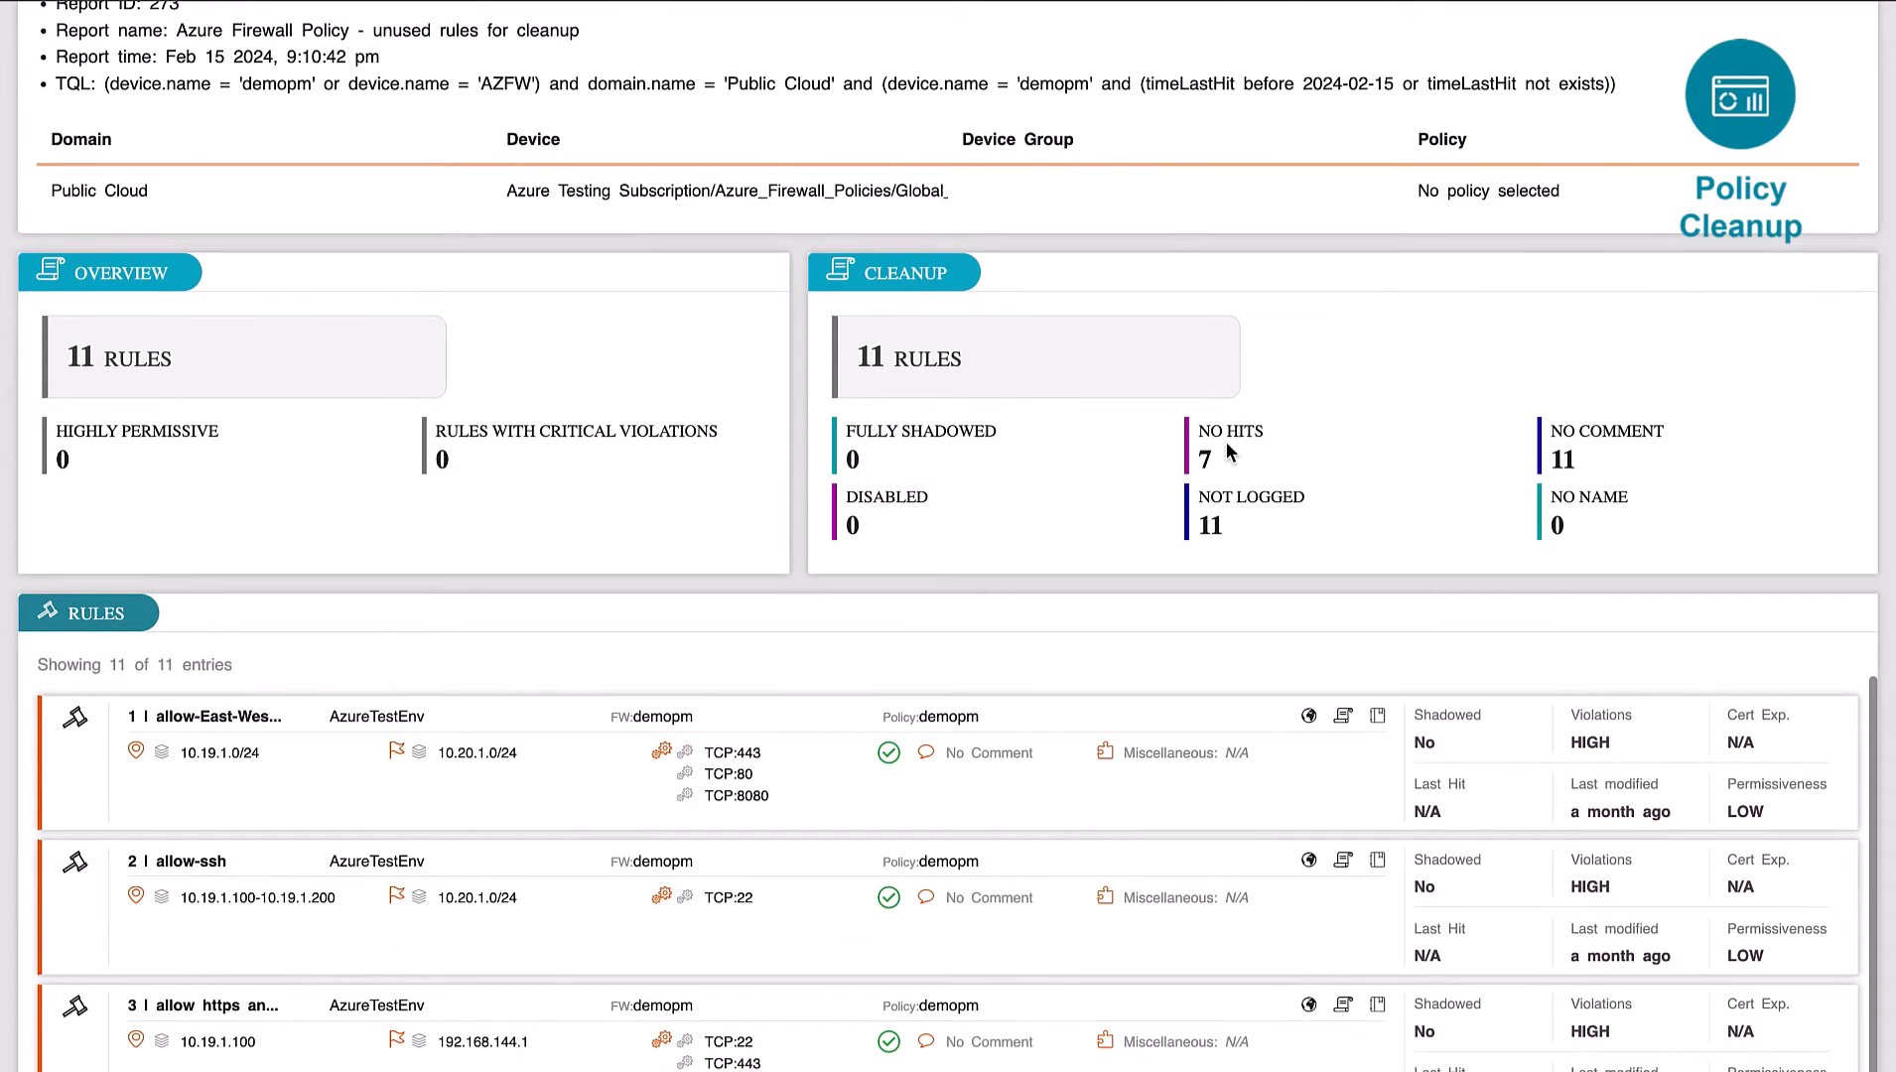
scroll("down", 3)
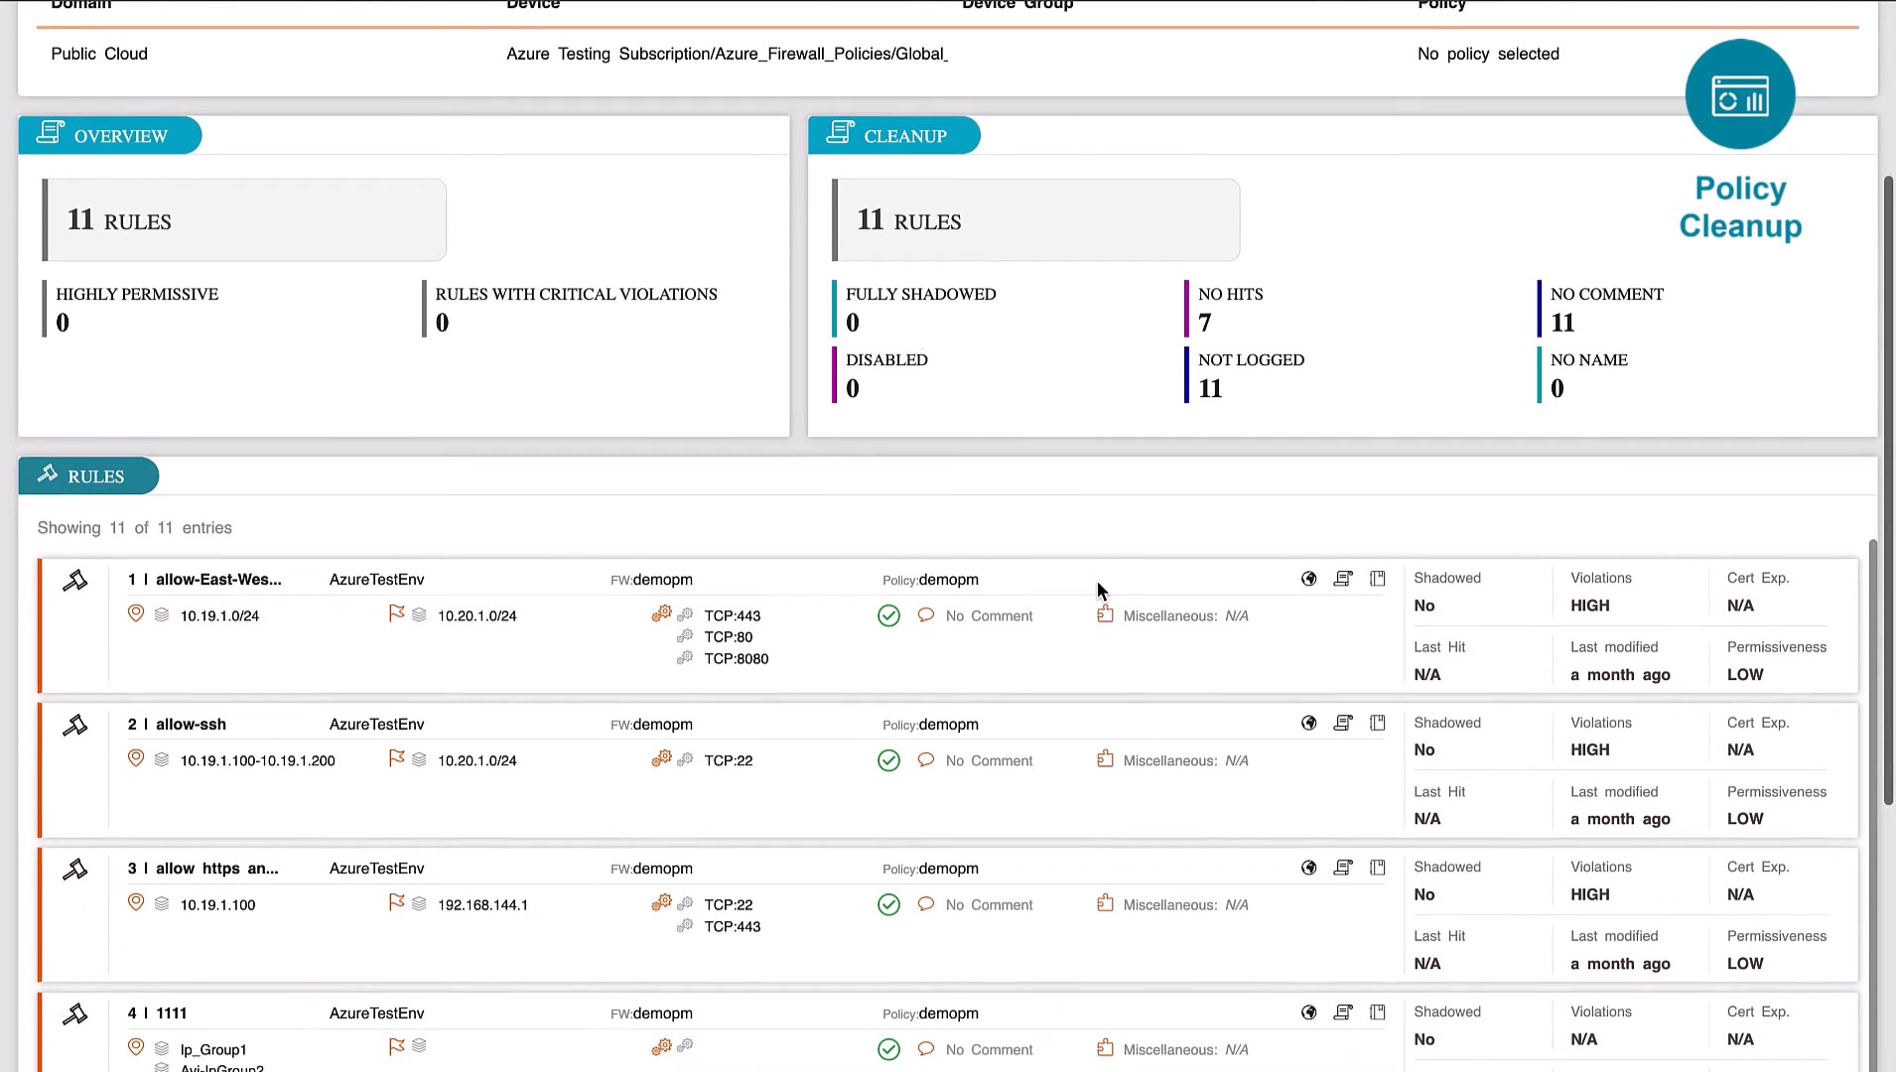
scroll("down", 3)
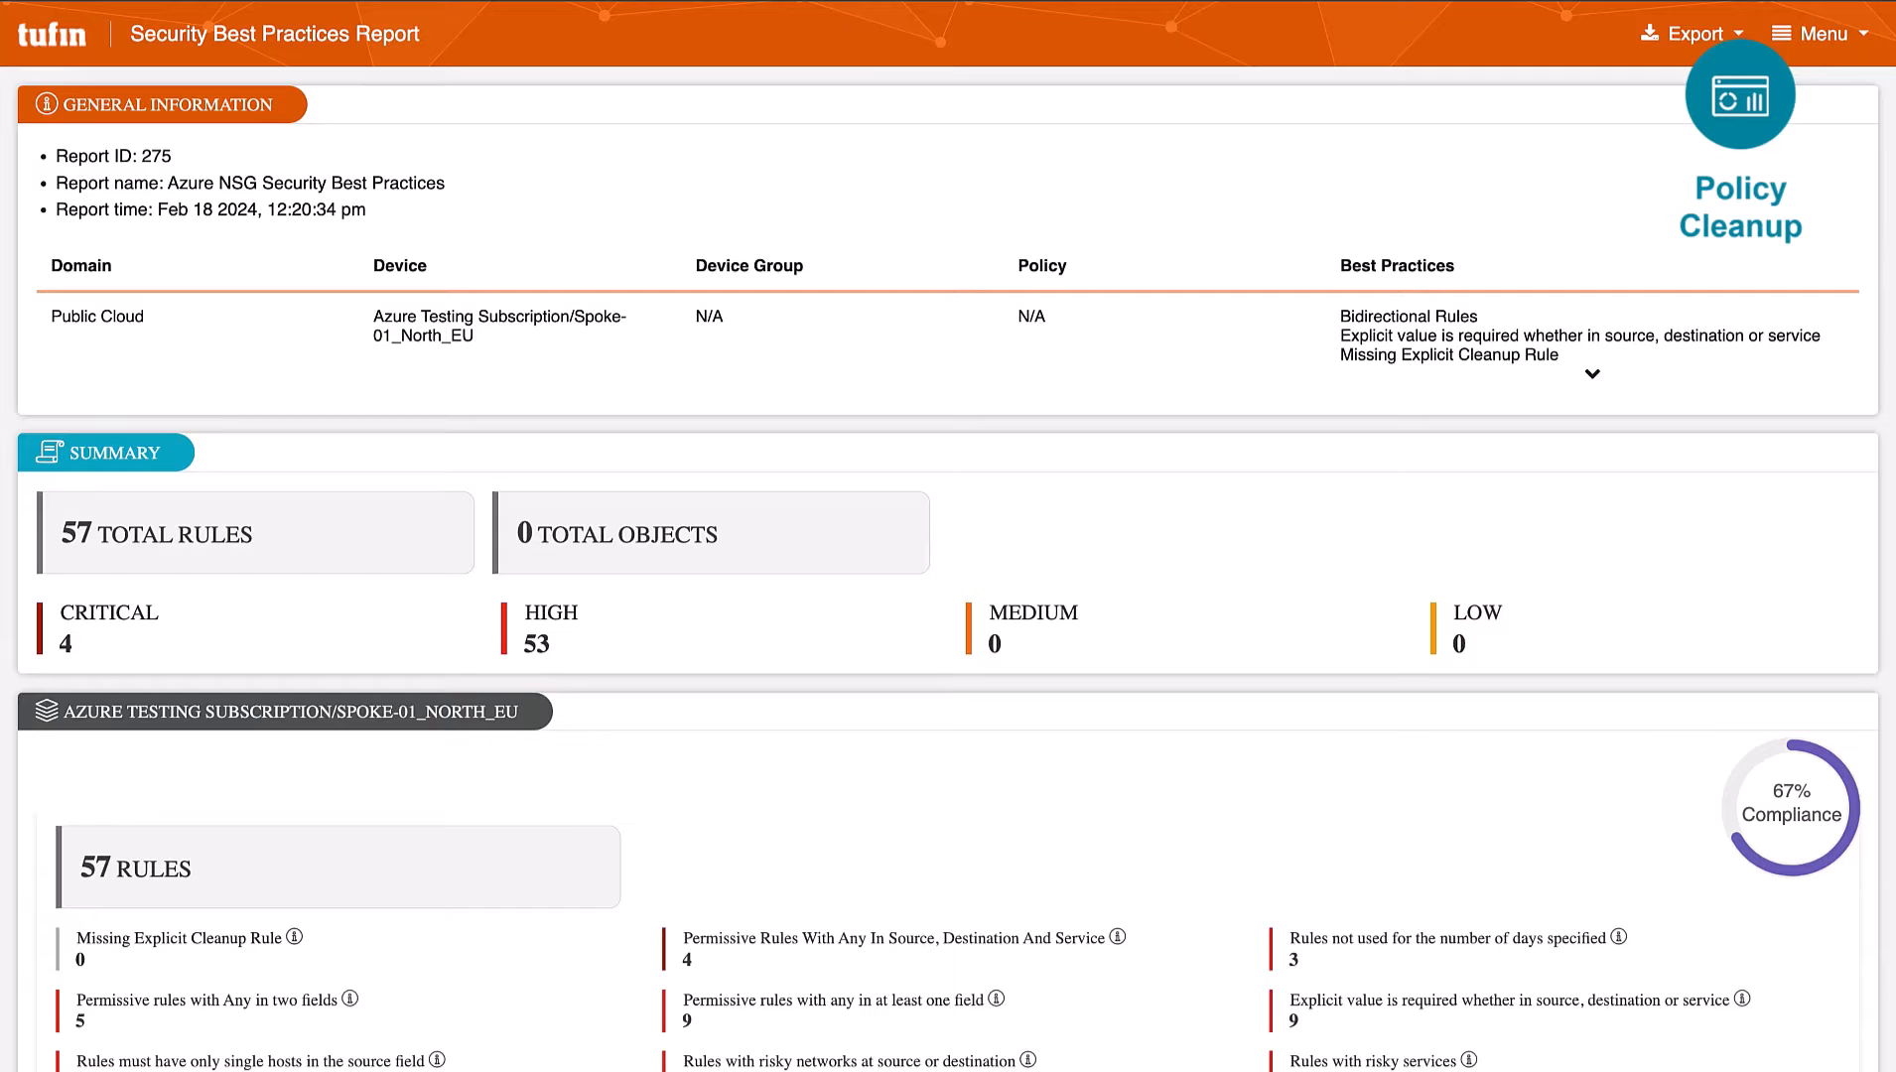
mouse_move(878, 298)
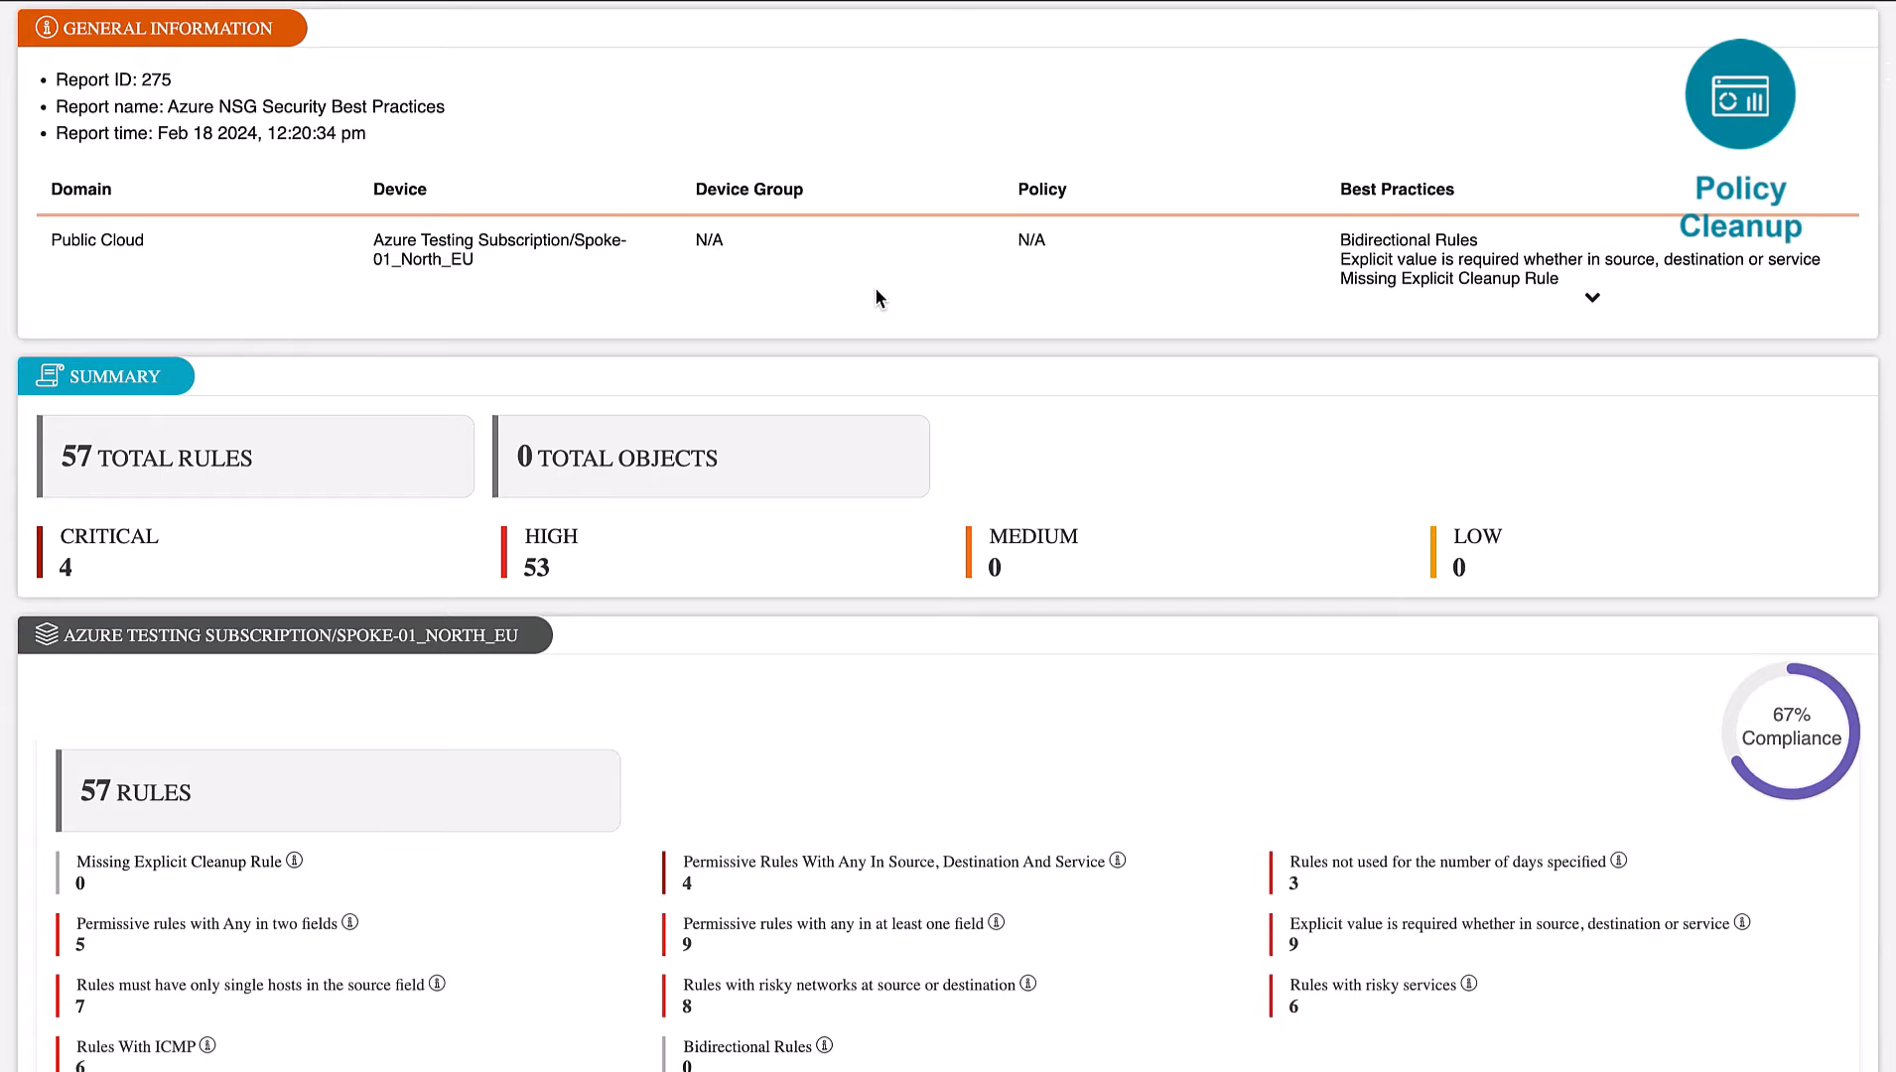
scroll("down", 3)
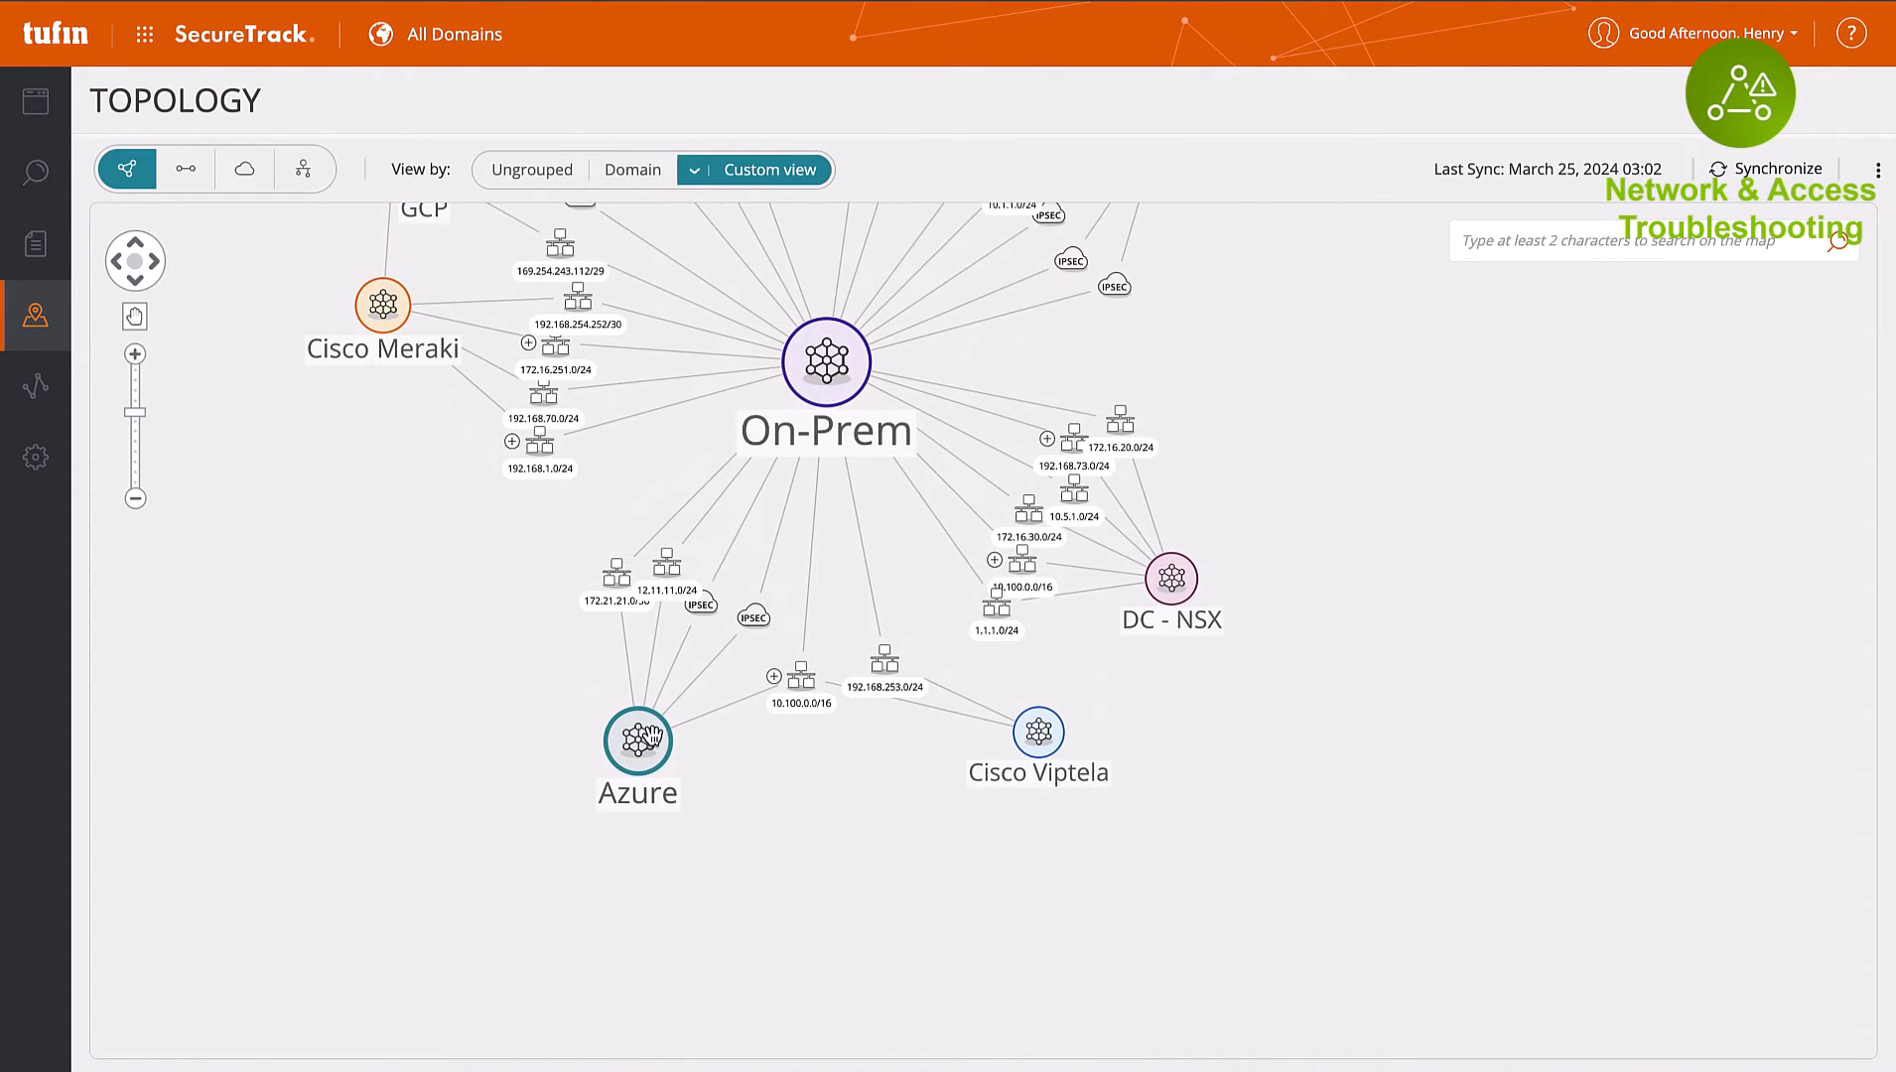
Expand the Azure and On-Prem groups on the topology map and start Path Analysis
double_click(637, 743)
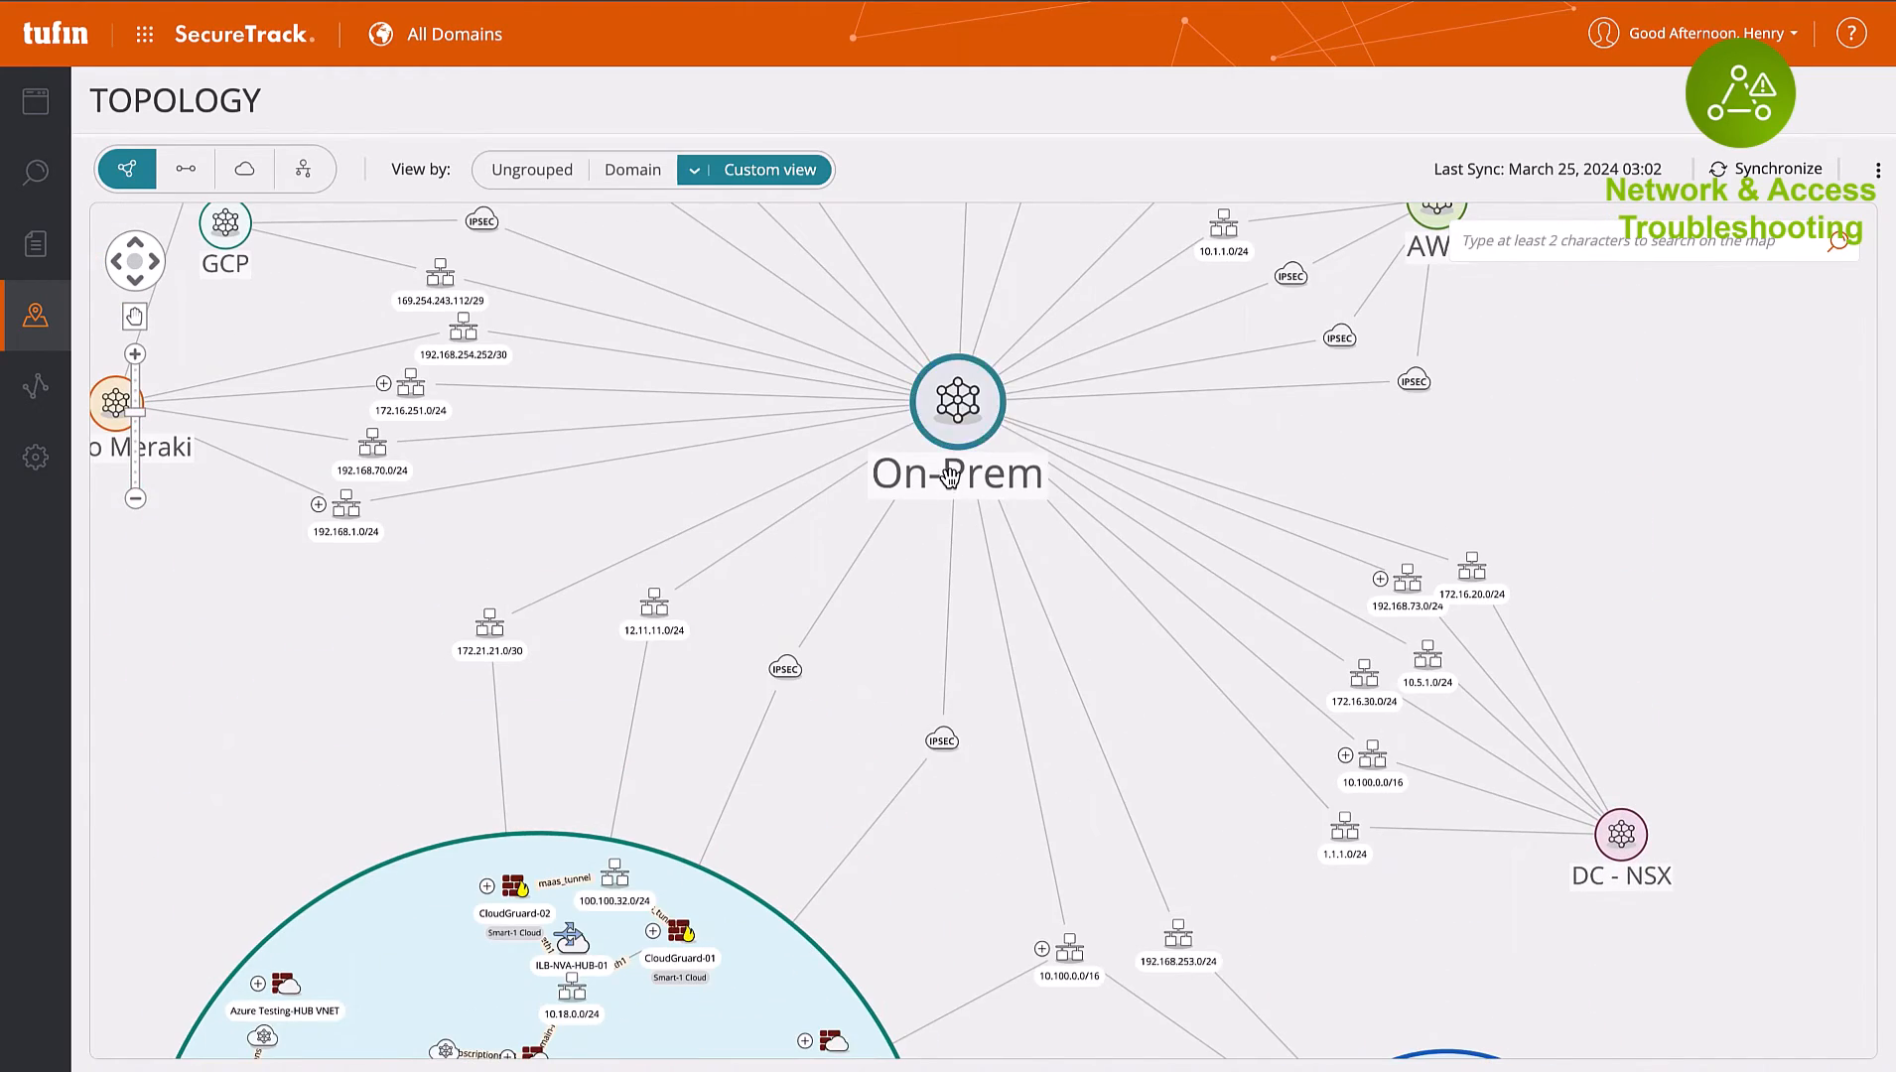
double_click(955, 401)
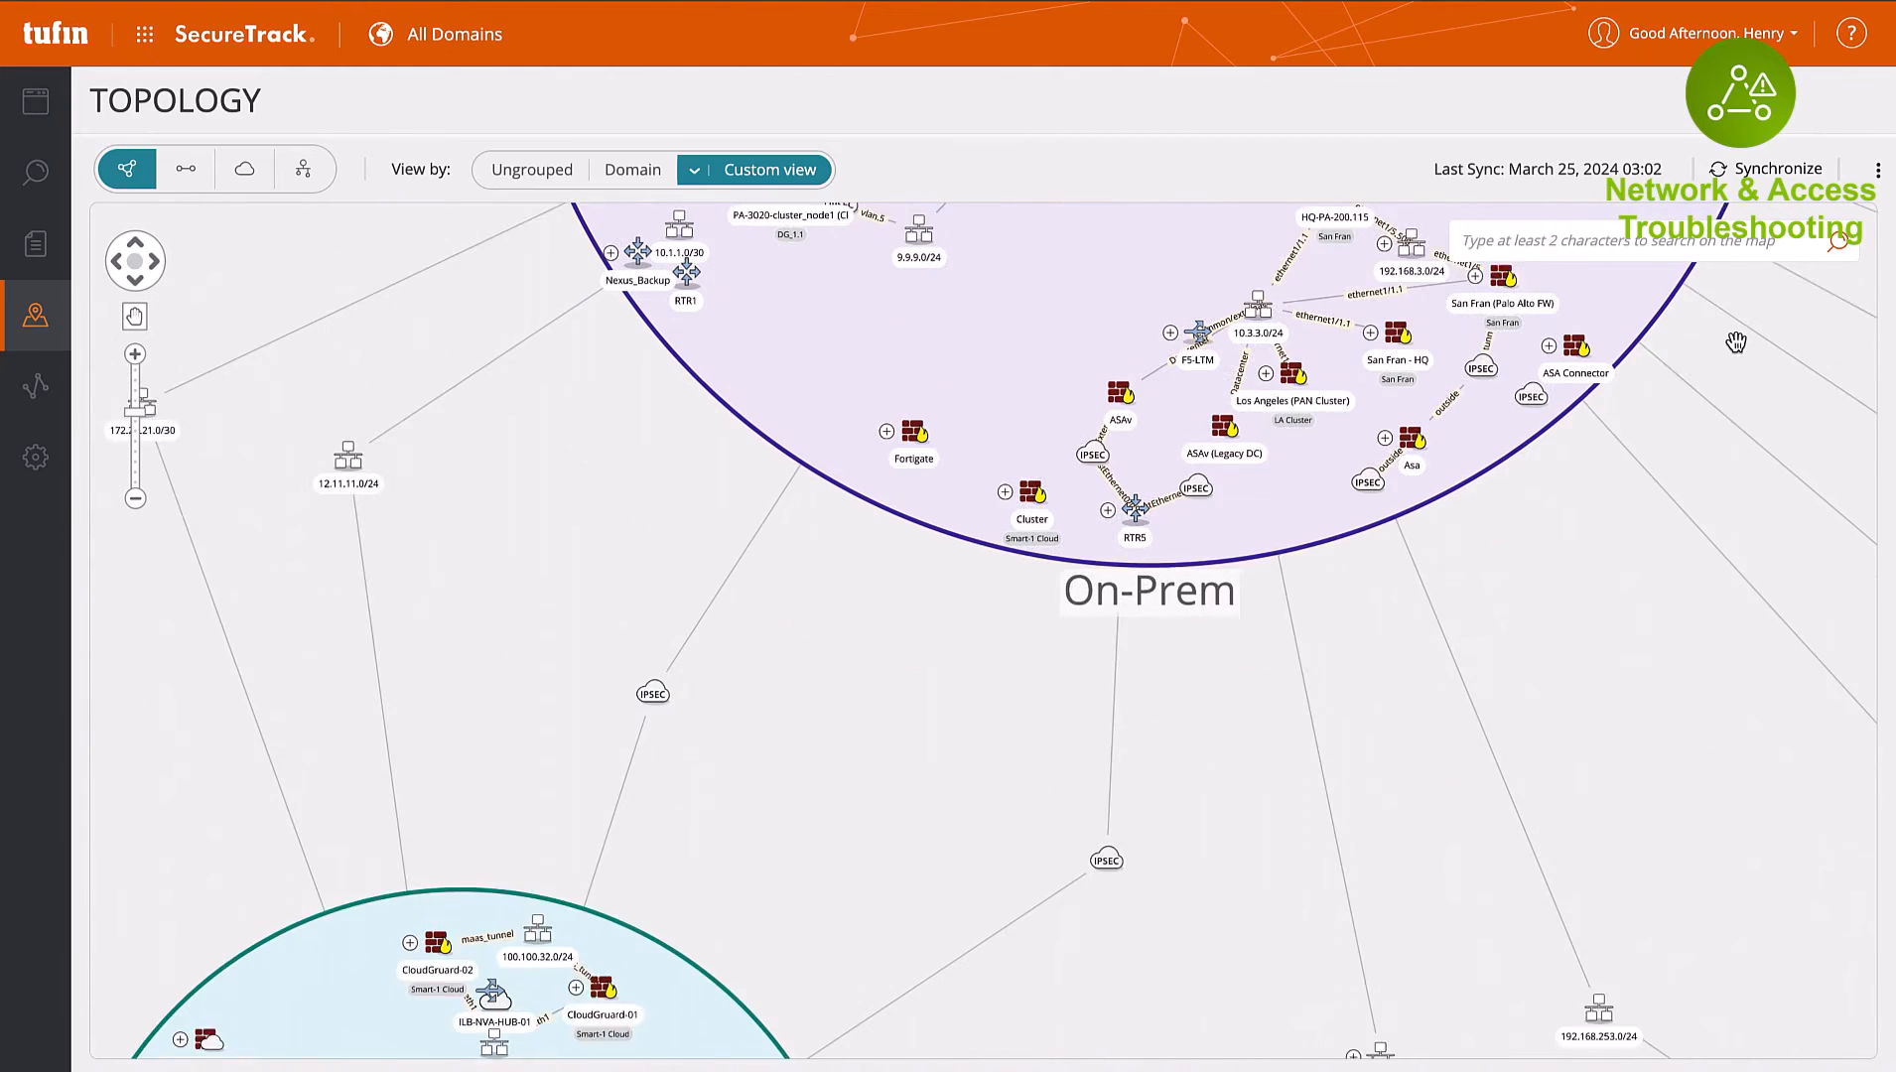
left_click(184, 169)
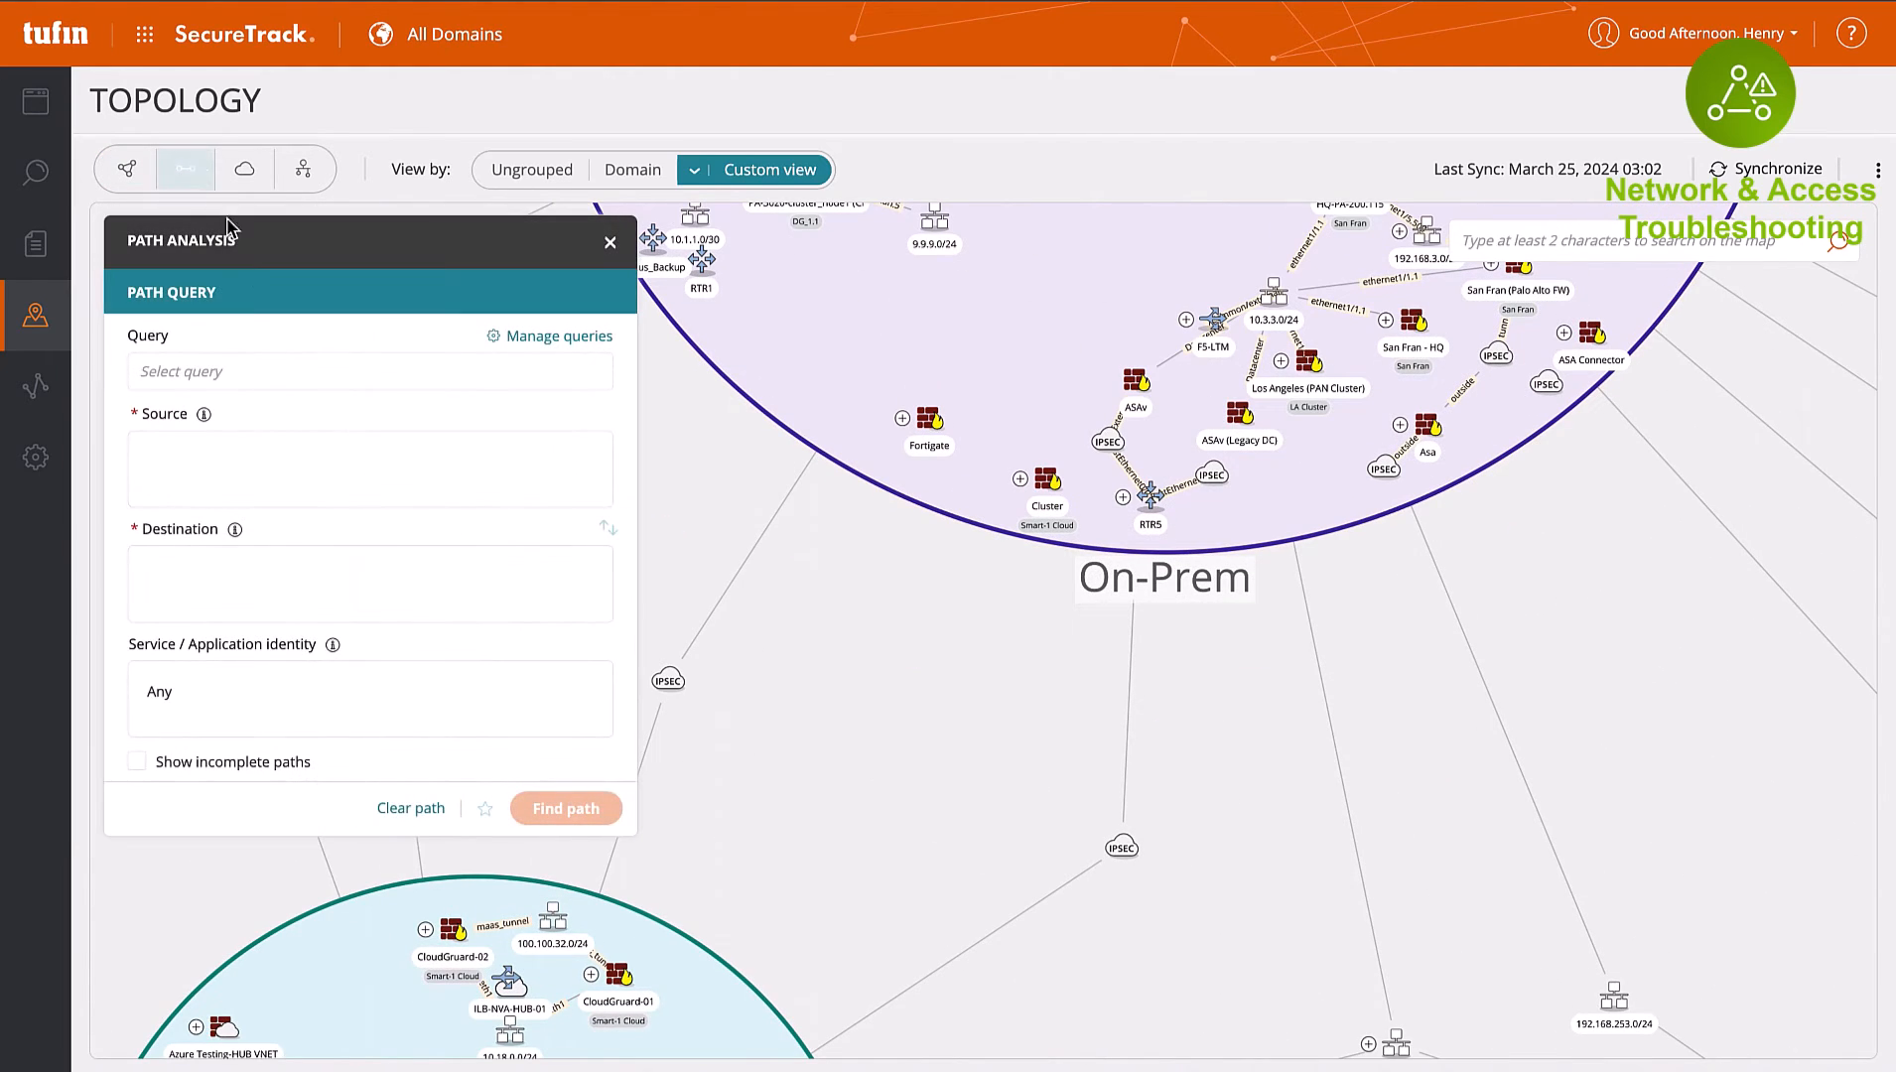
Load the saved 'Azure East West - ASG in NSG' query and find its path
left_click(369, 371)
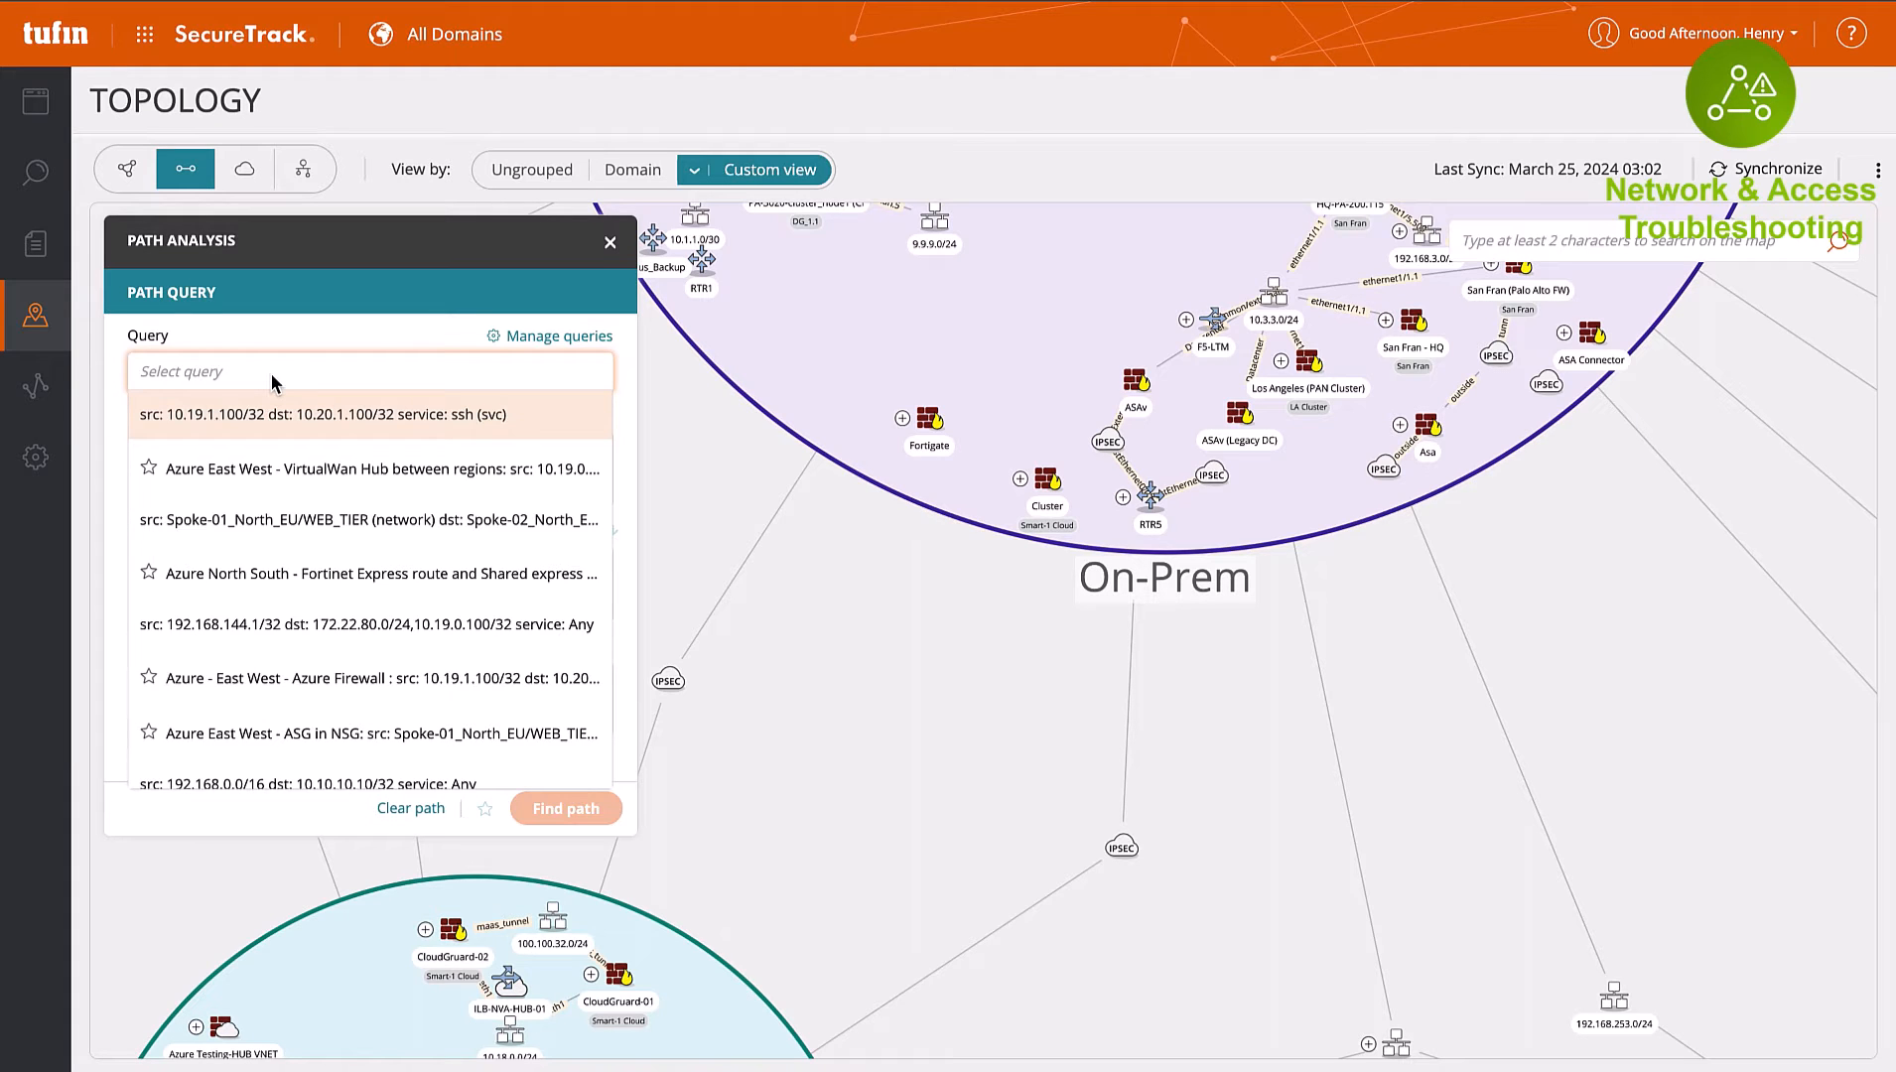
left_click(375, 735)
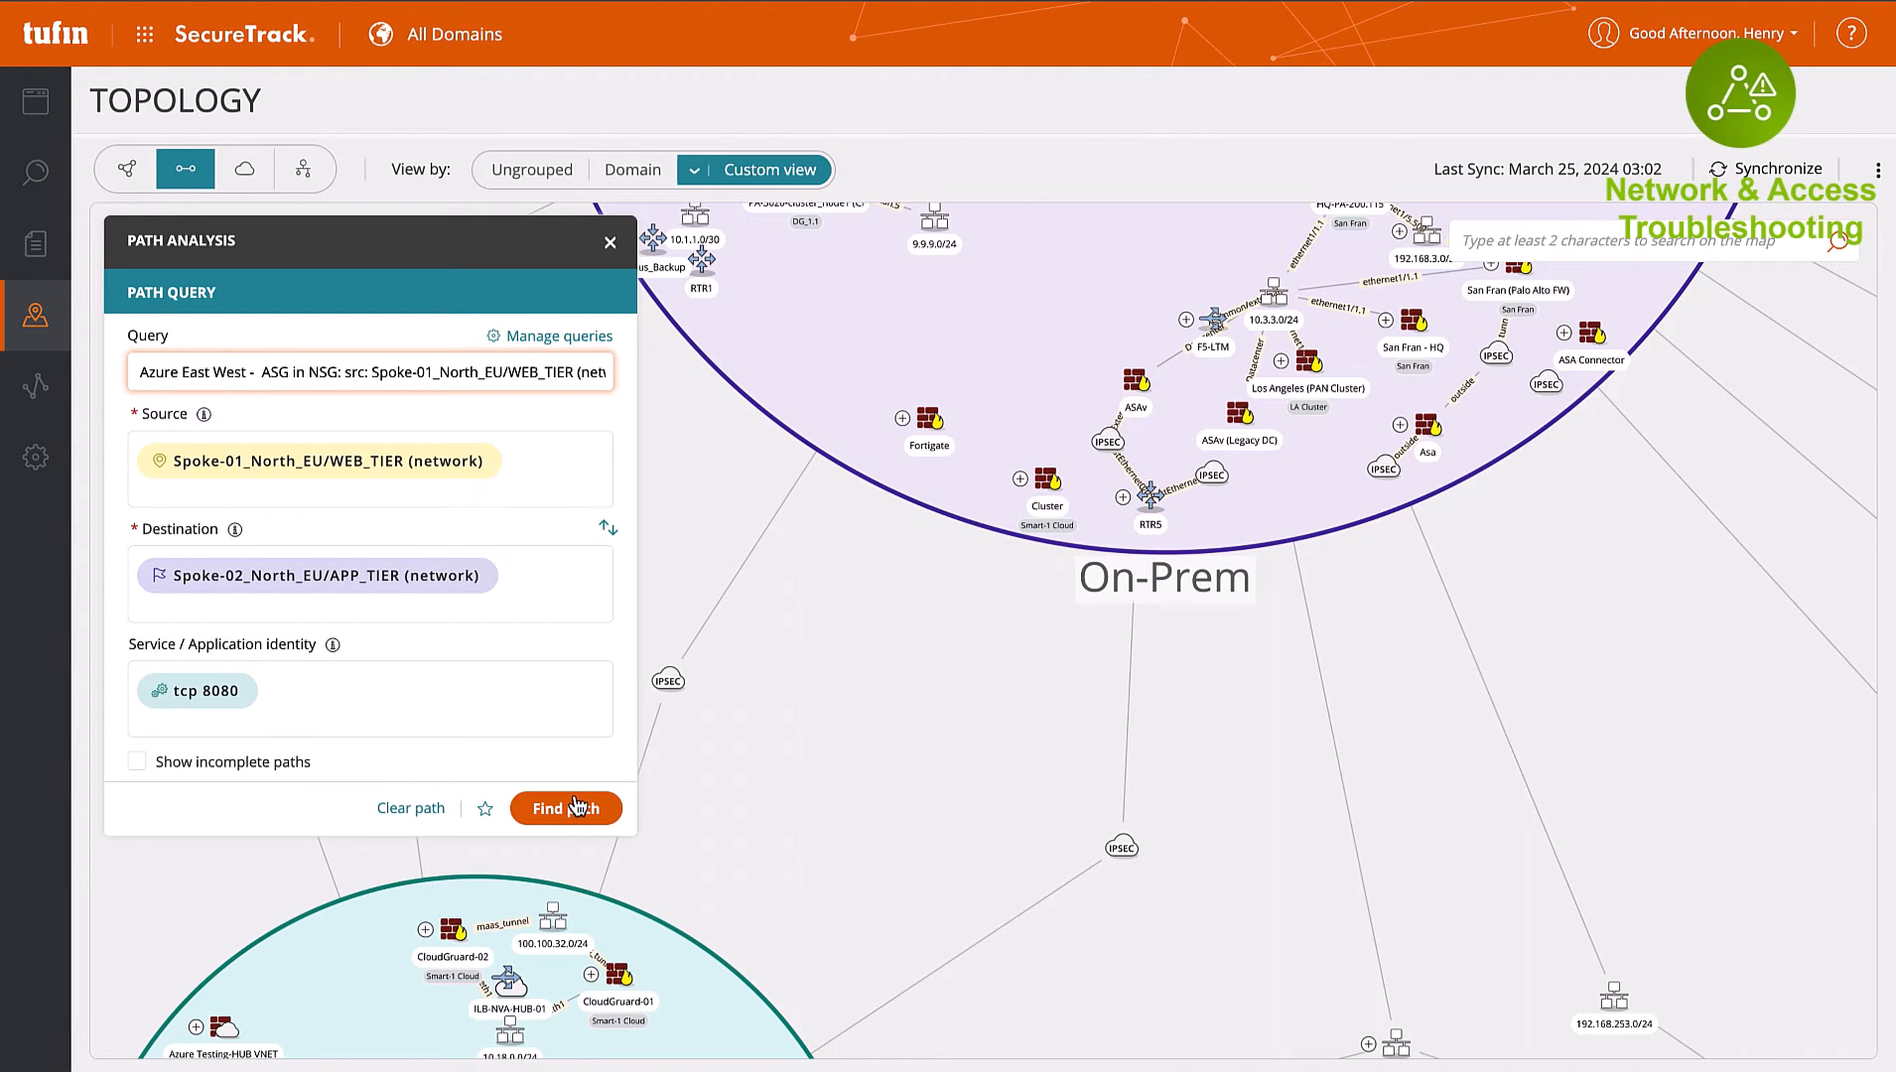
left_click(564, 808)
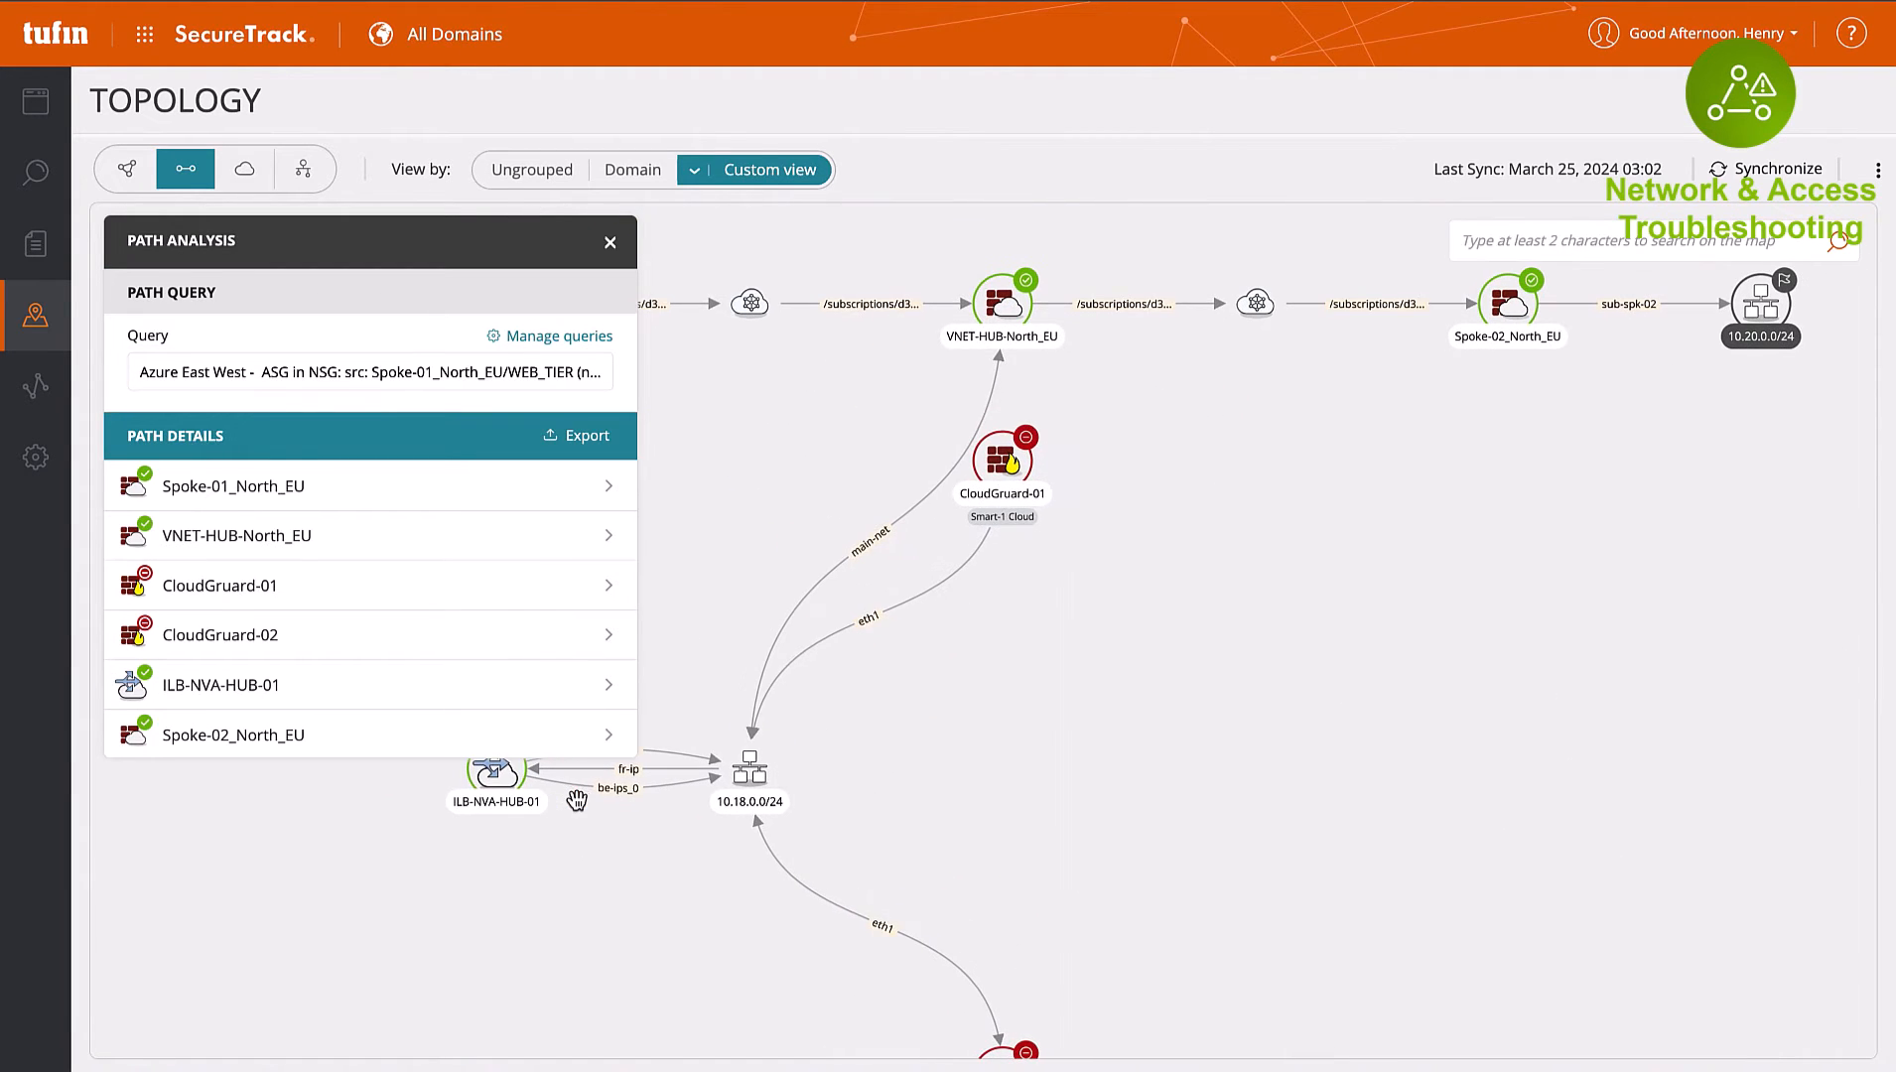
mouse_move(945, 763)
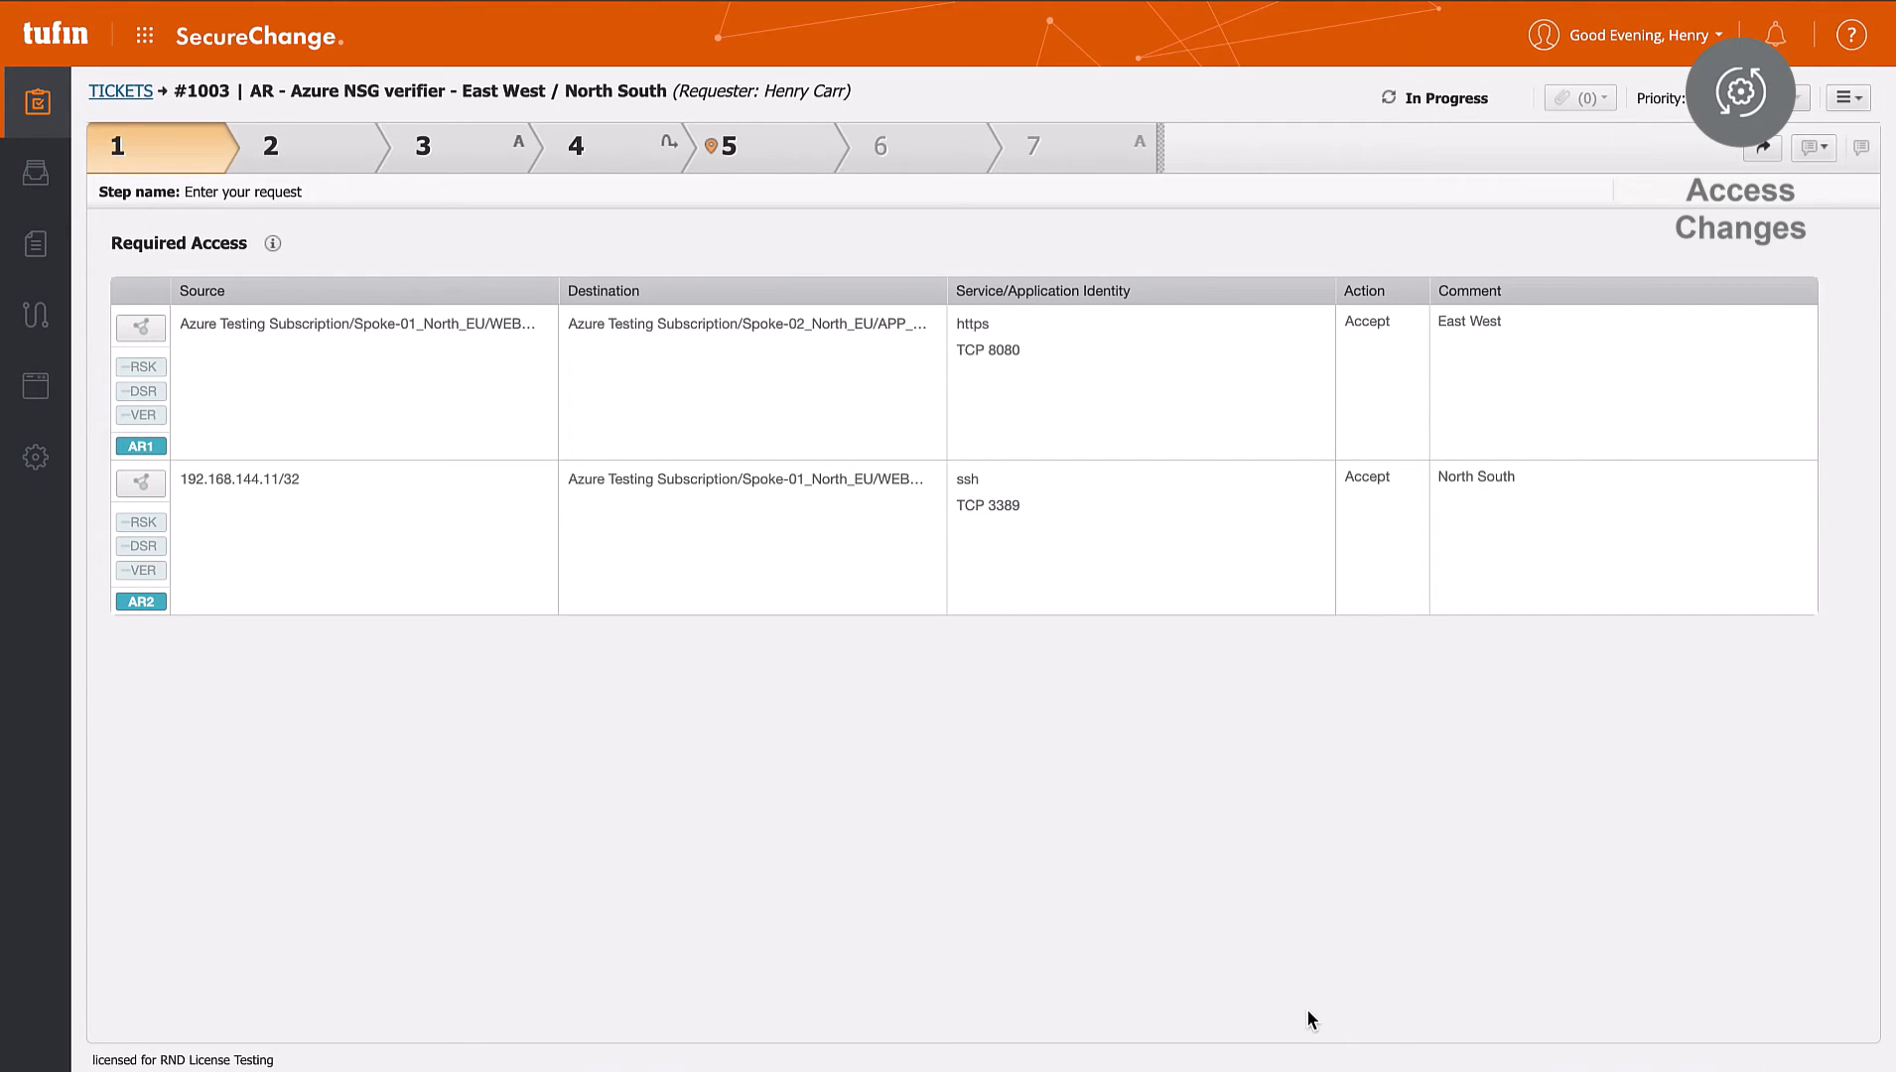
mouse_move(1211, 903)
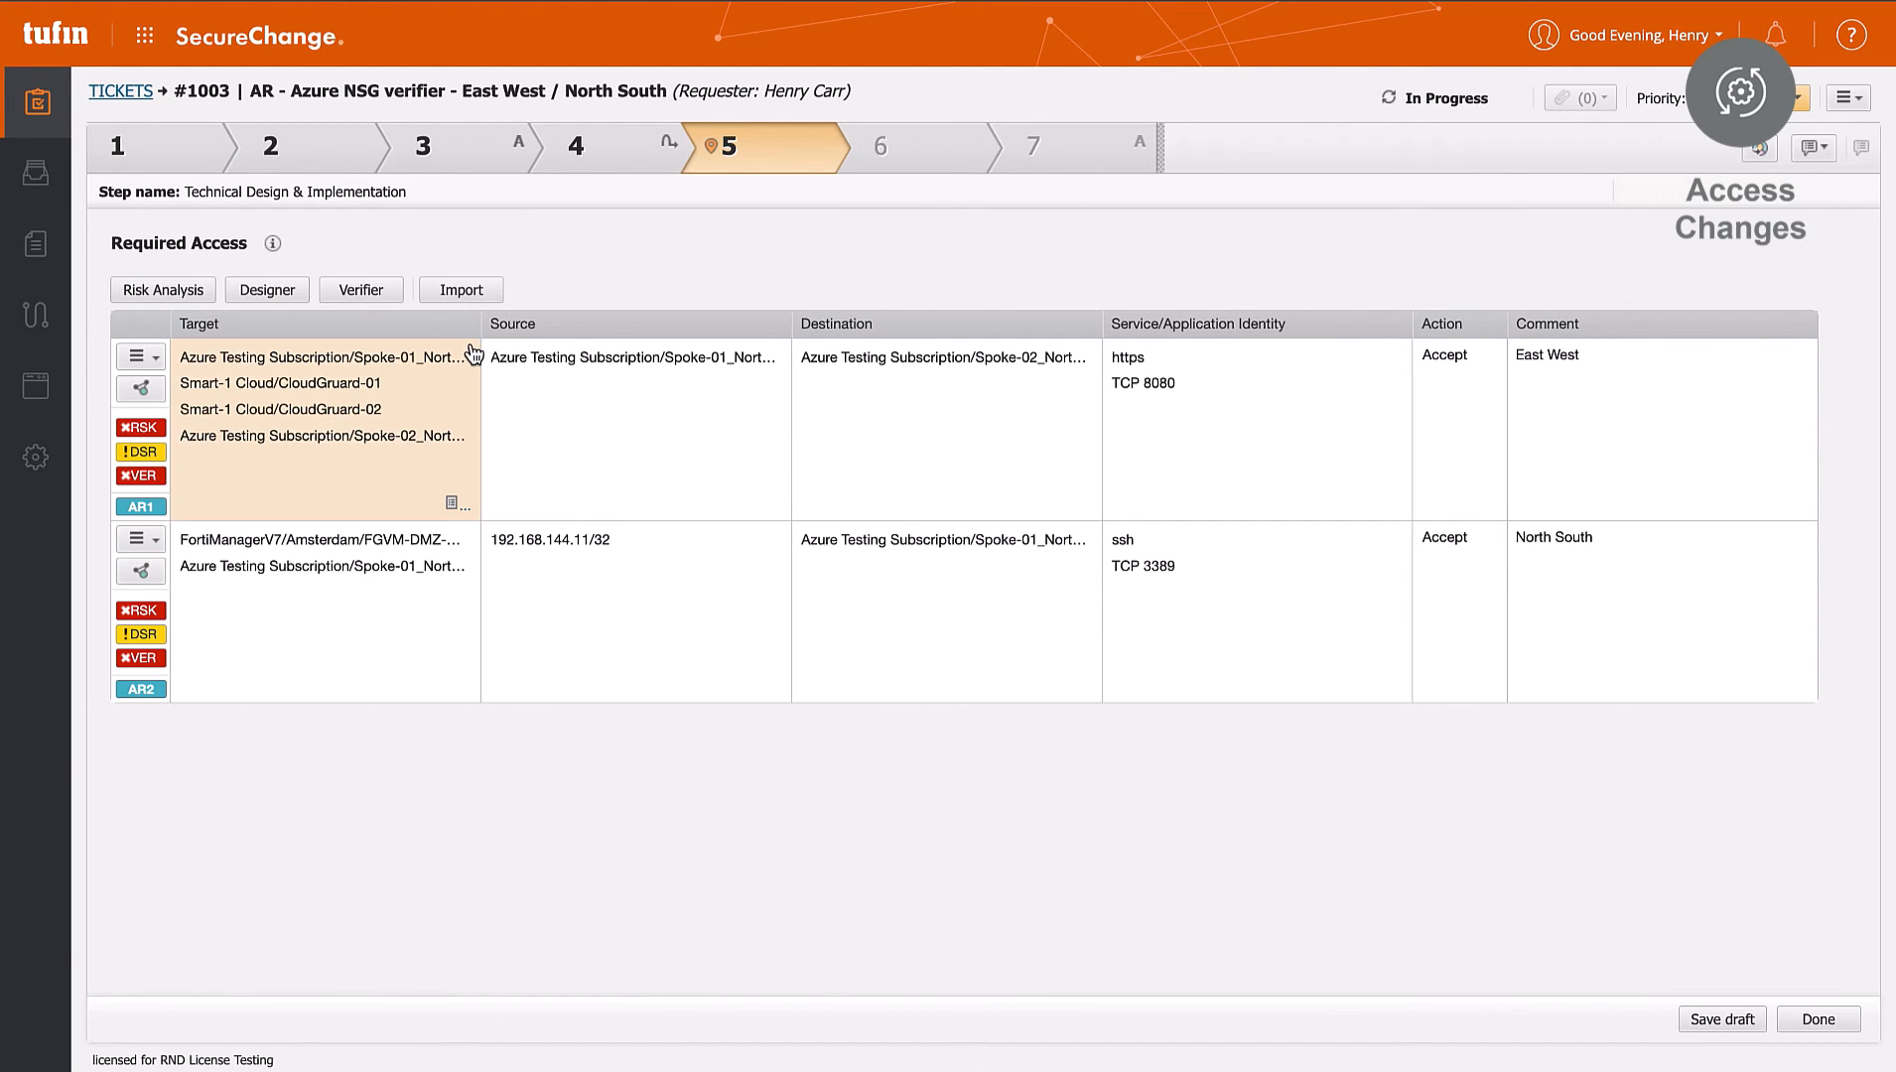
mouse_move(457, 399)
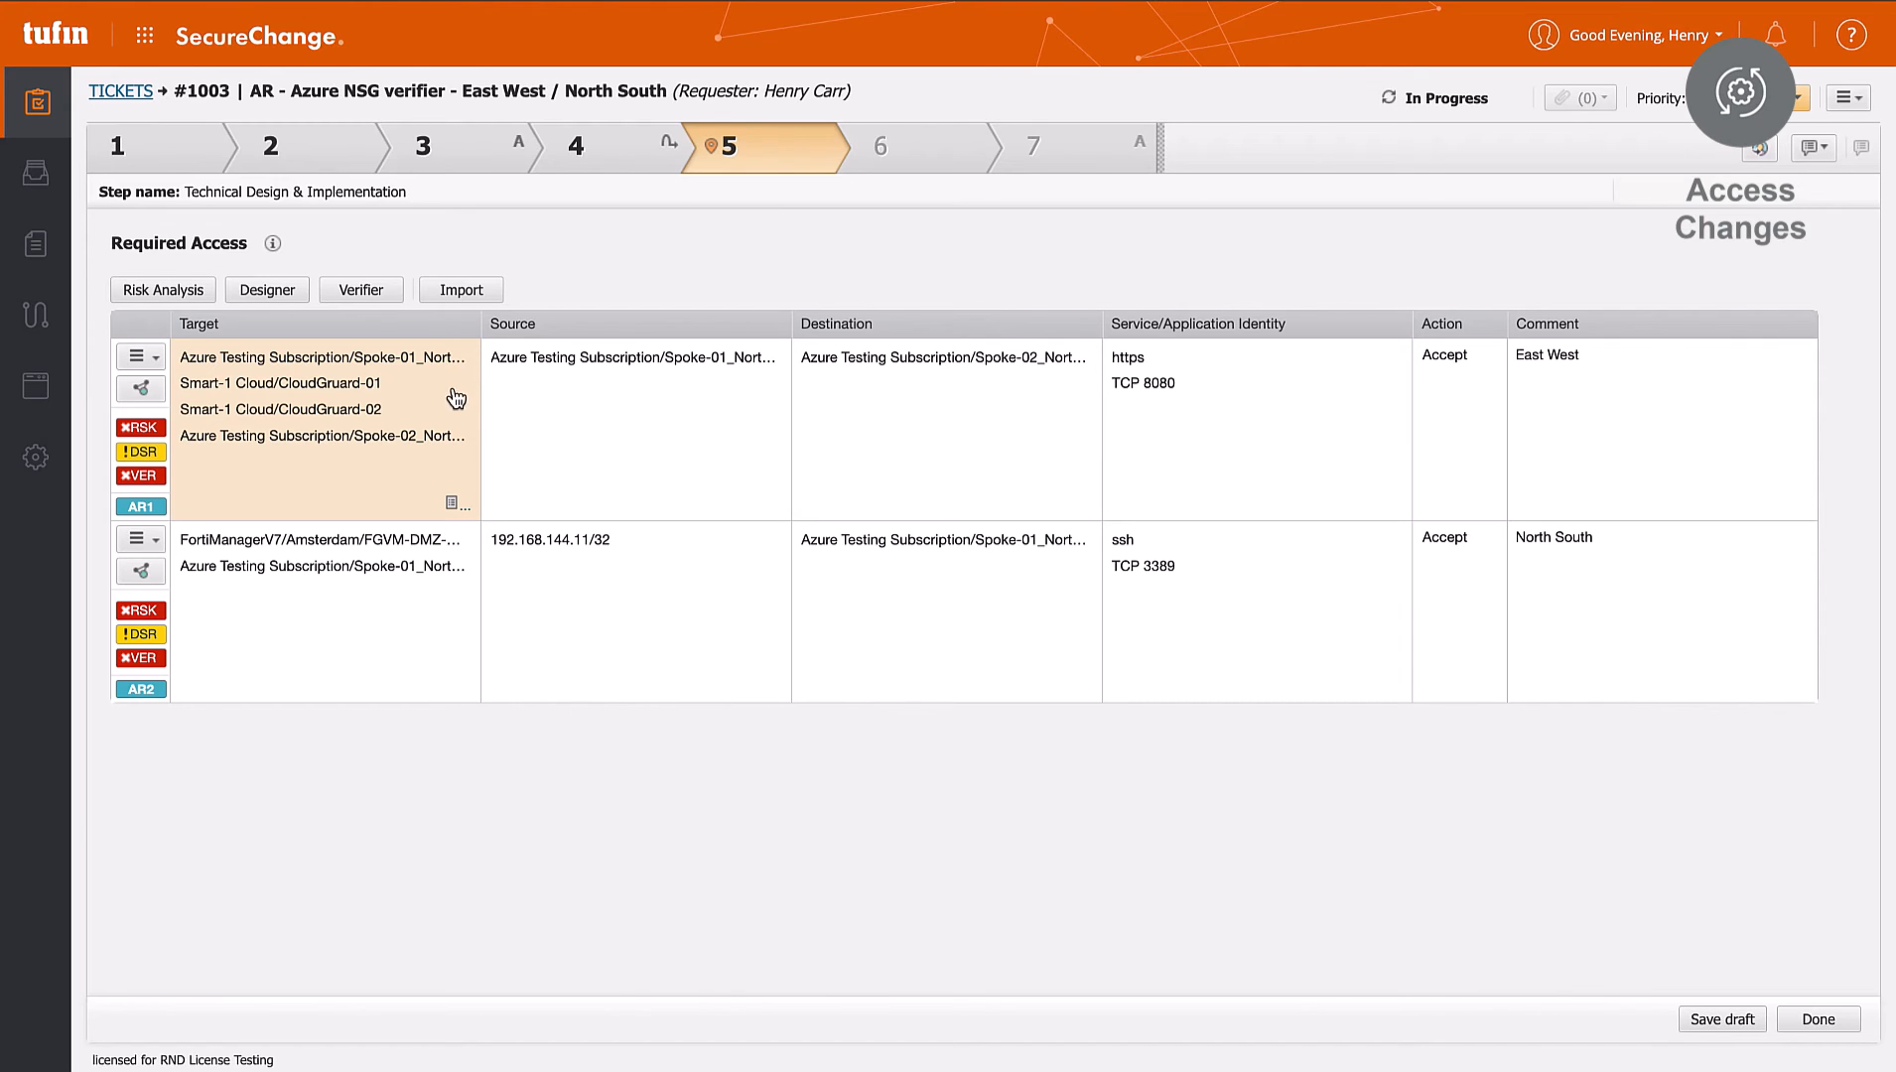
mouse_move(449, 441)
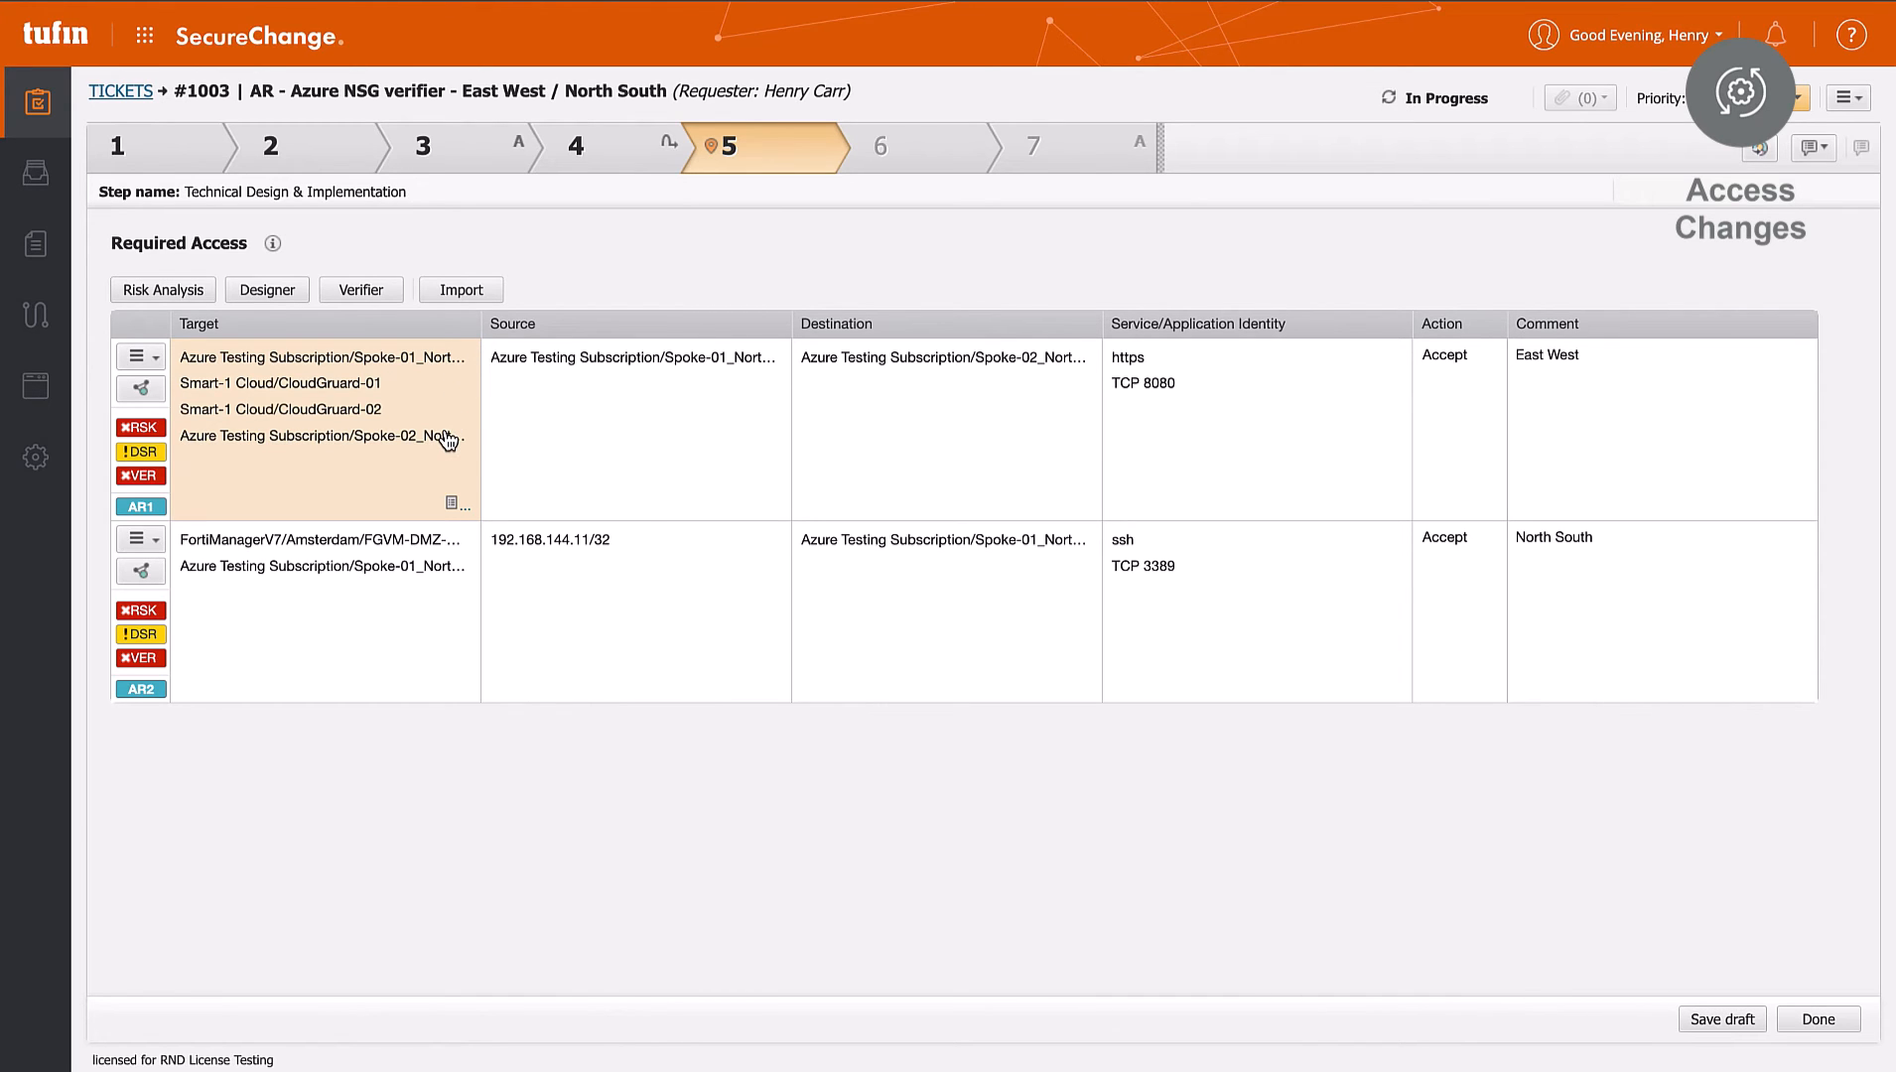
mouse_move(440, 437)
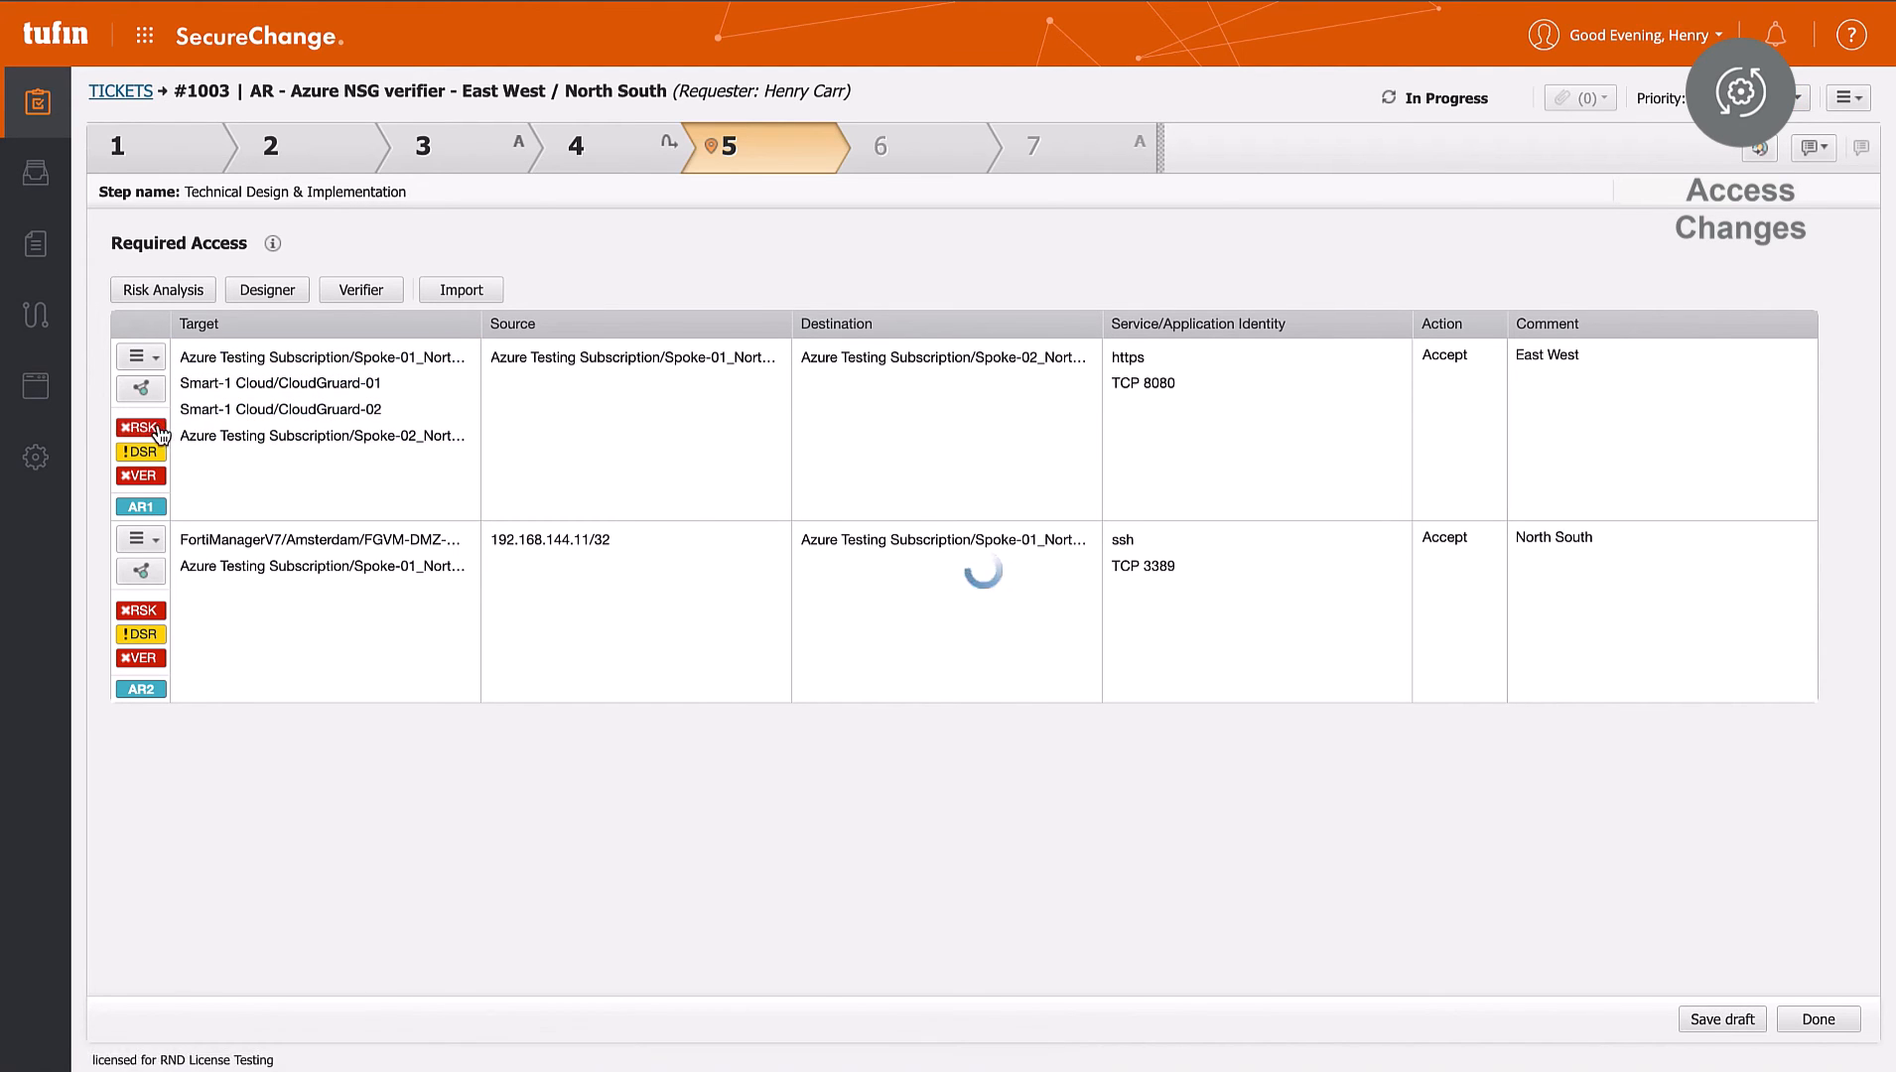
Show AR1's risk results with critical and high Unified Security Policy violations on TCP 8080/https
left_click(139, 429)
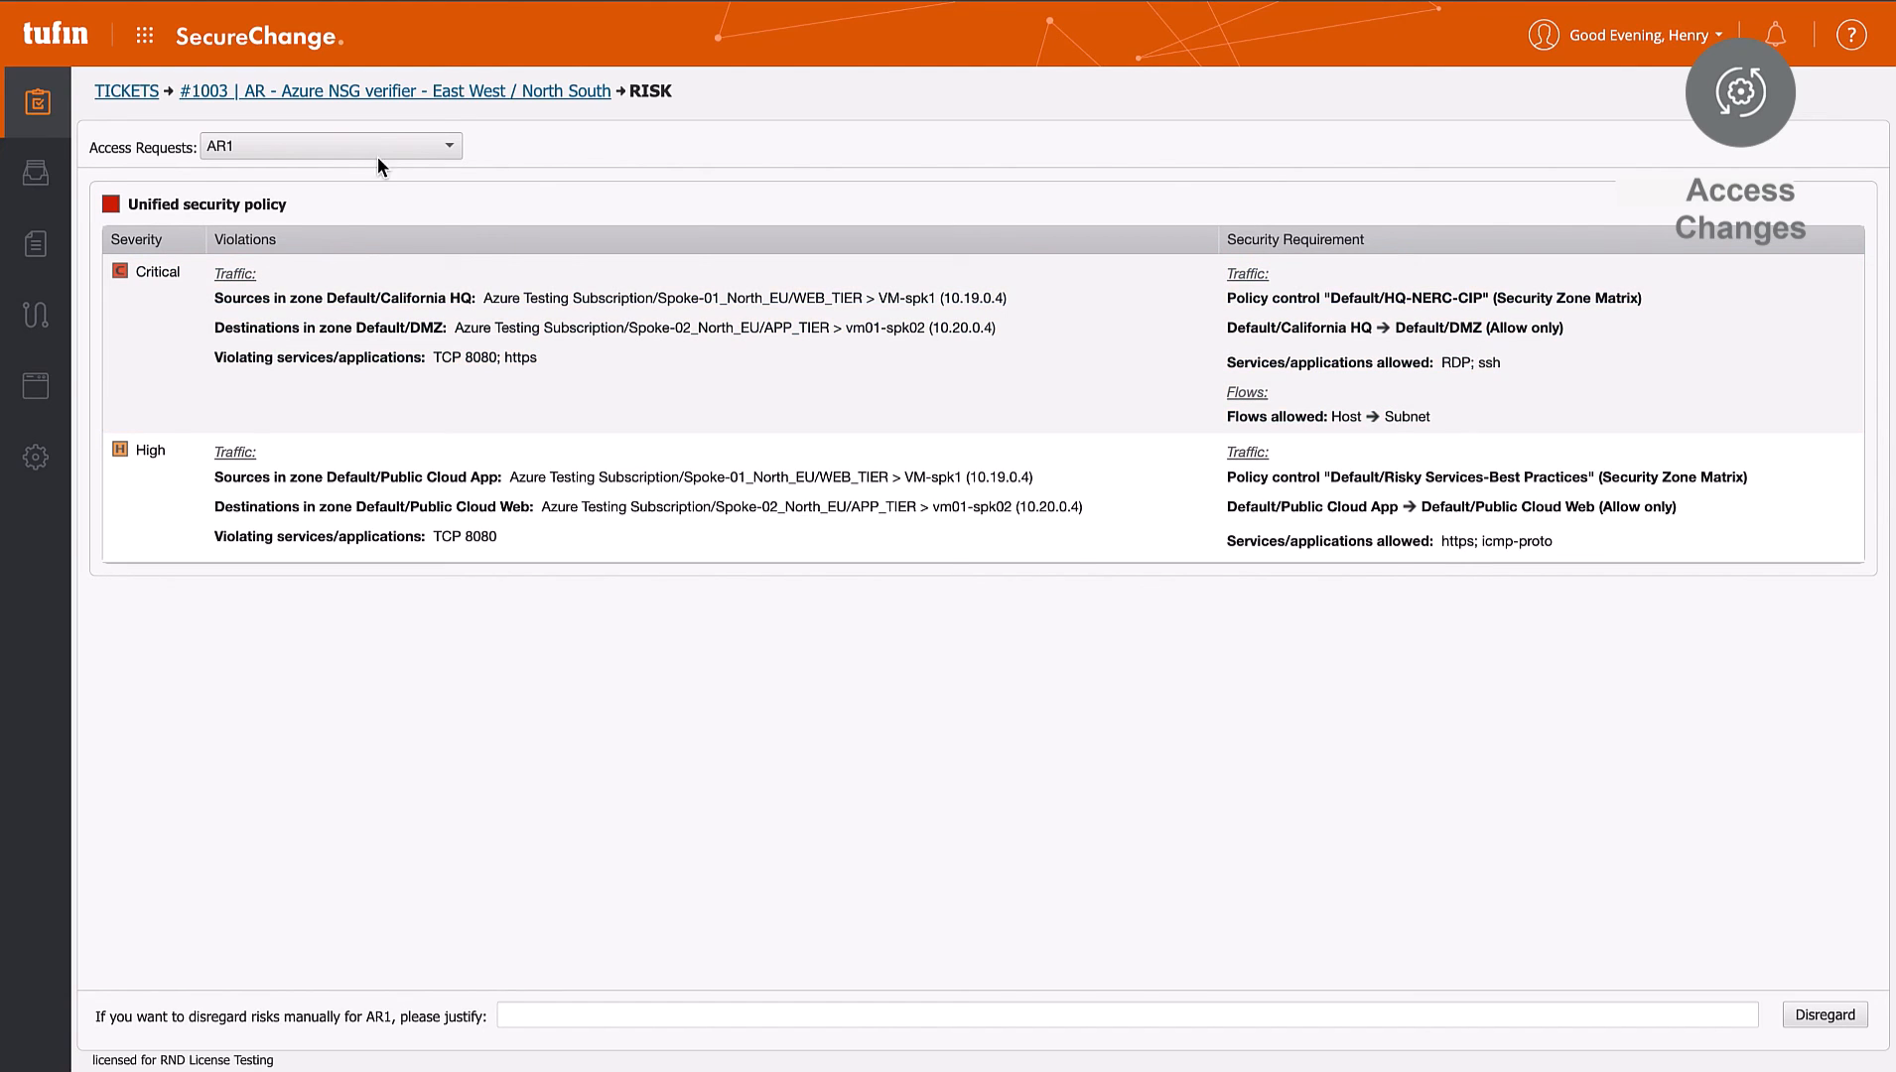
Show the Designer's Check Point Smart-1 Cloud changes for AR1: objects VM-spk1, vm01-spk02 and a new rule
left_click(330, 147)
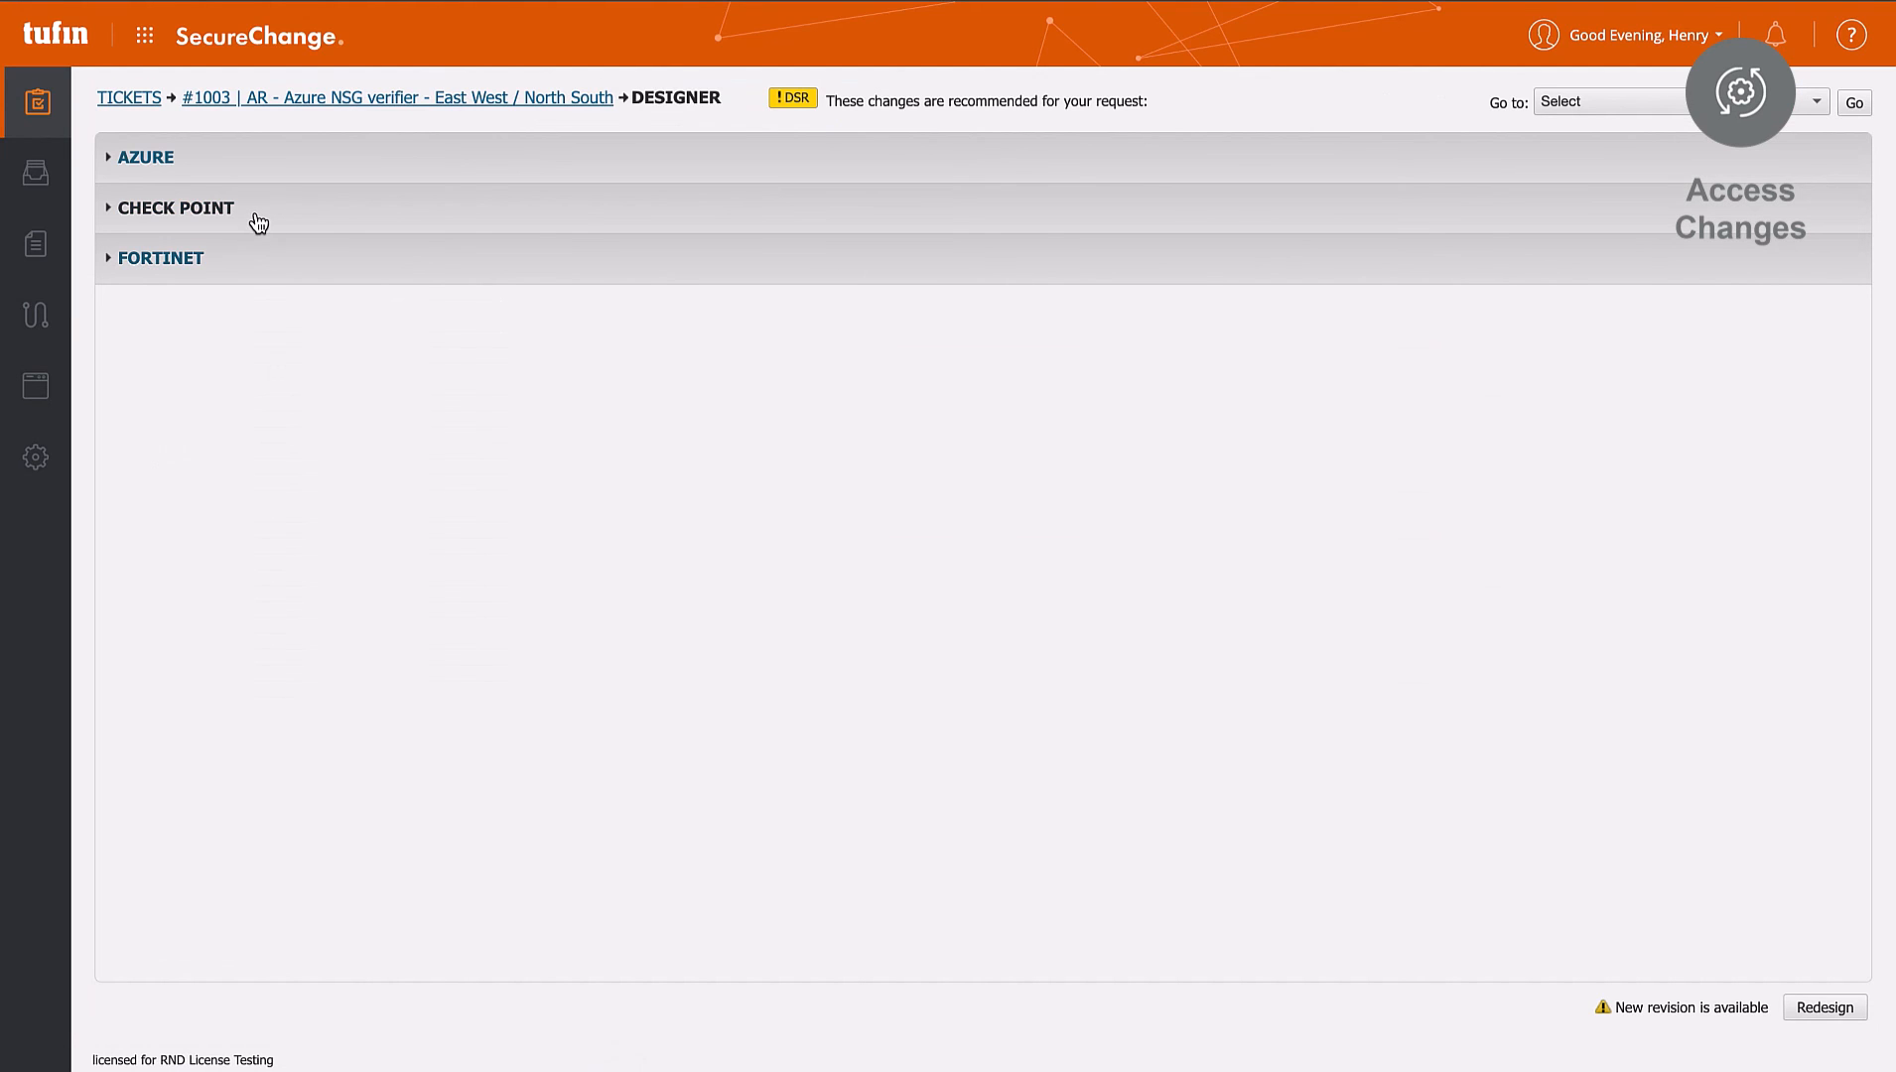
left_click(175, 207)
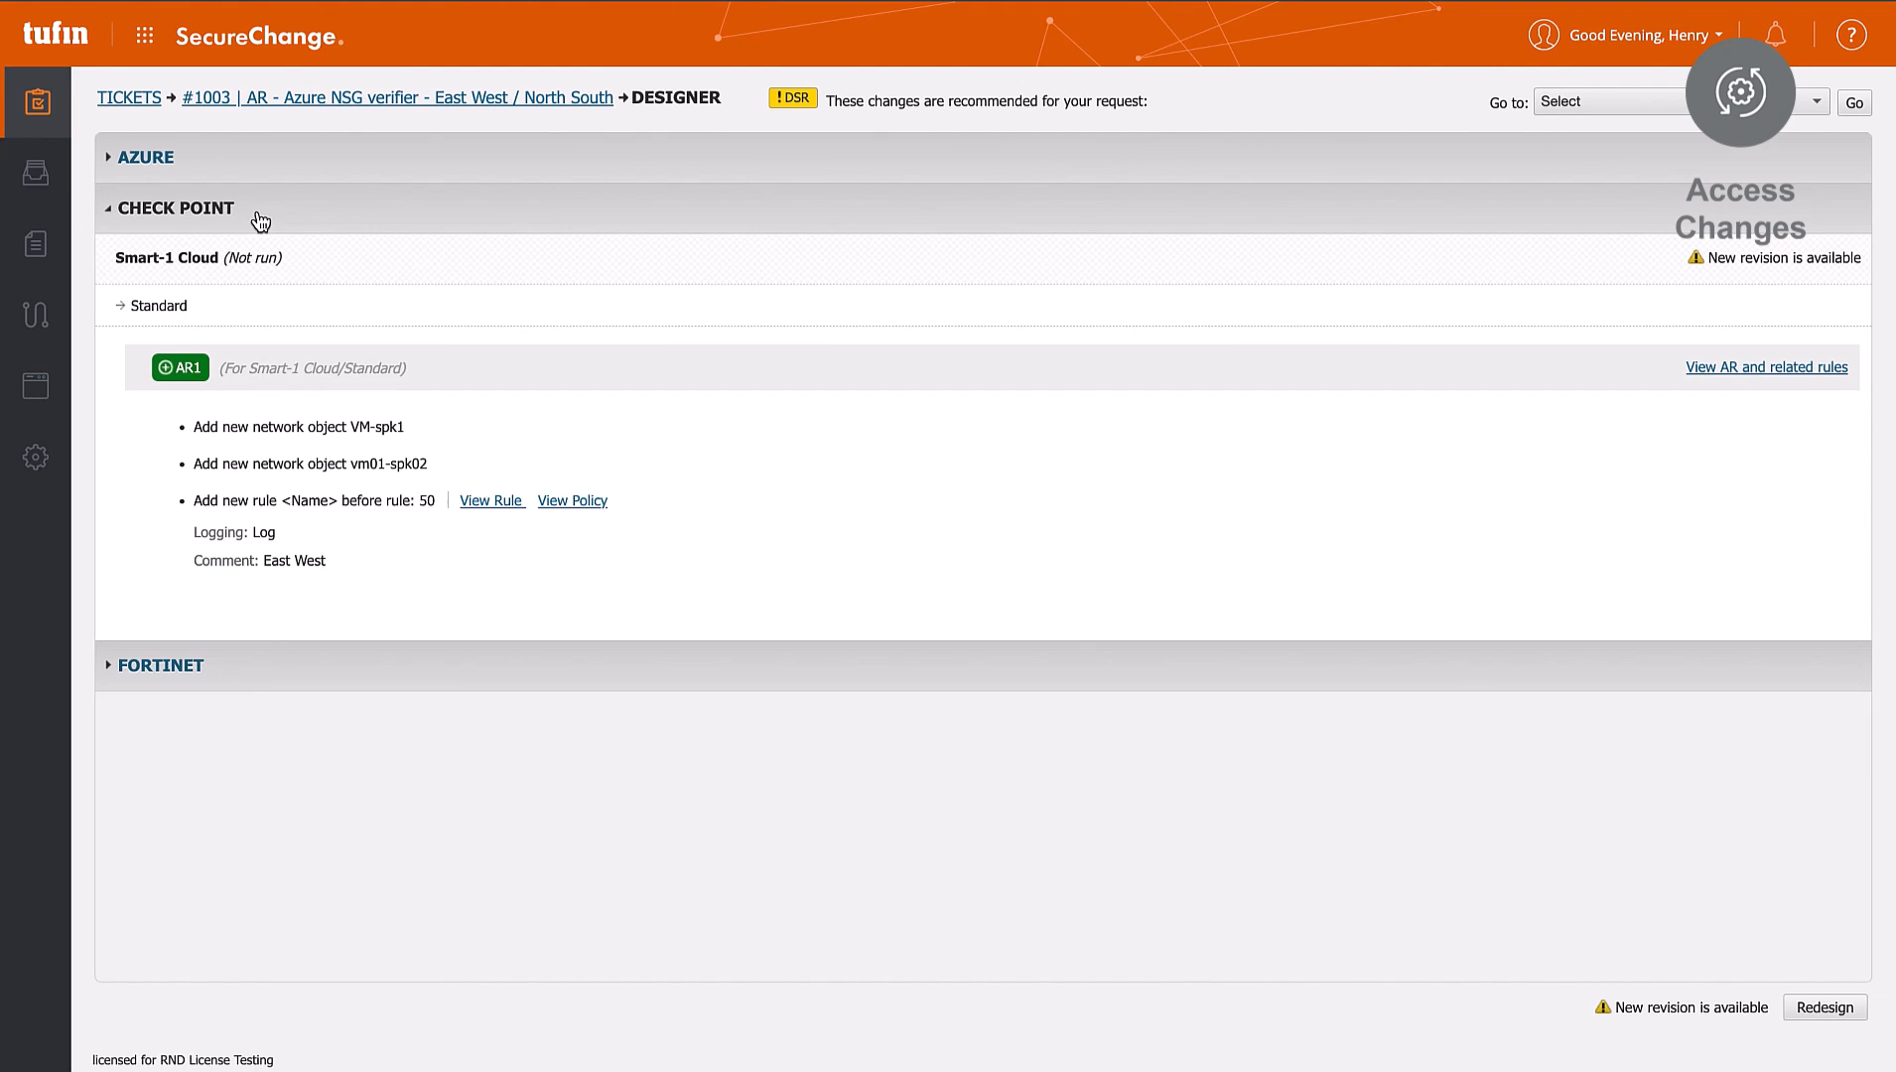
mouse_move(409, 253)
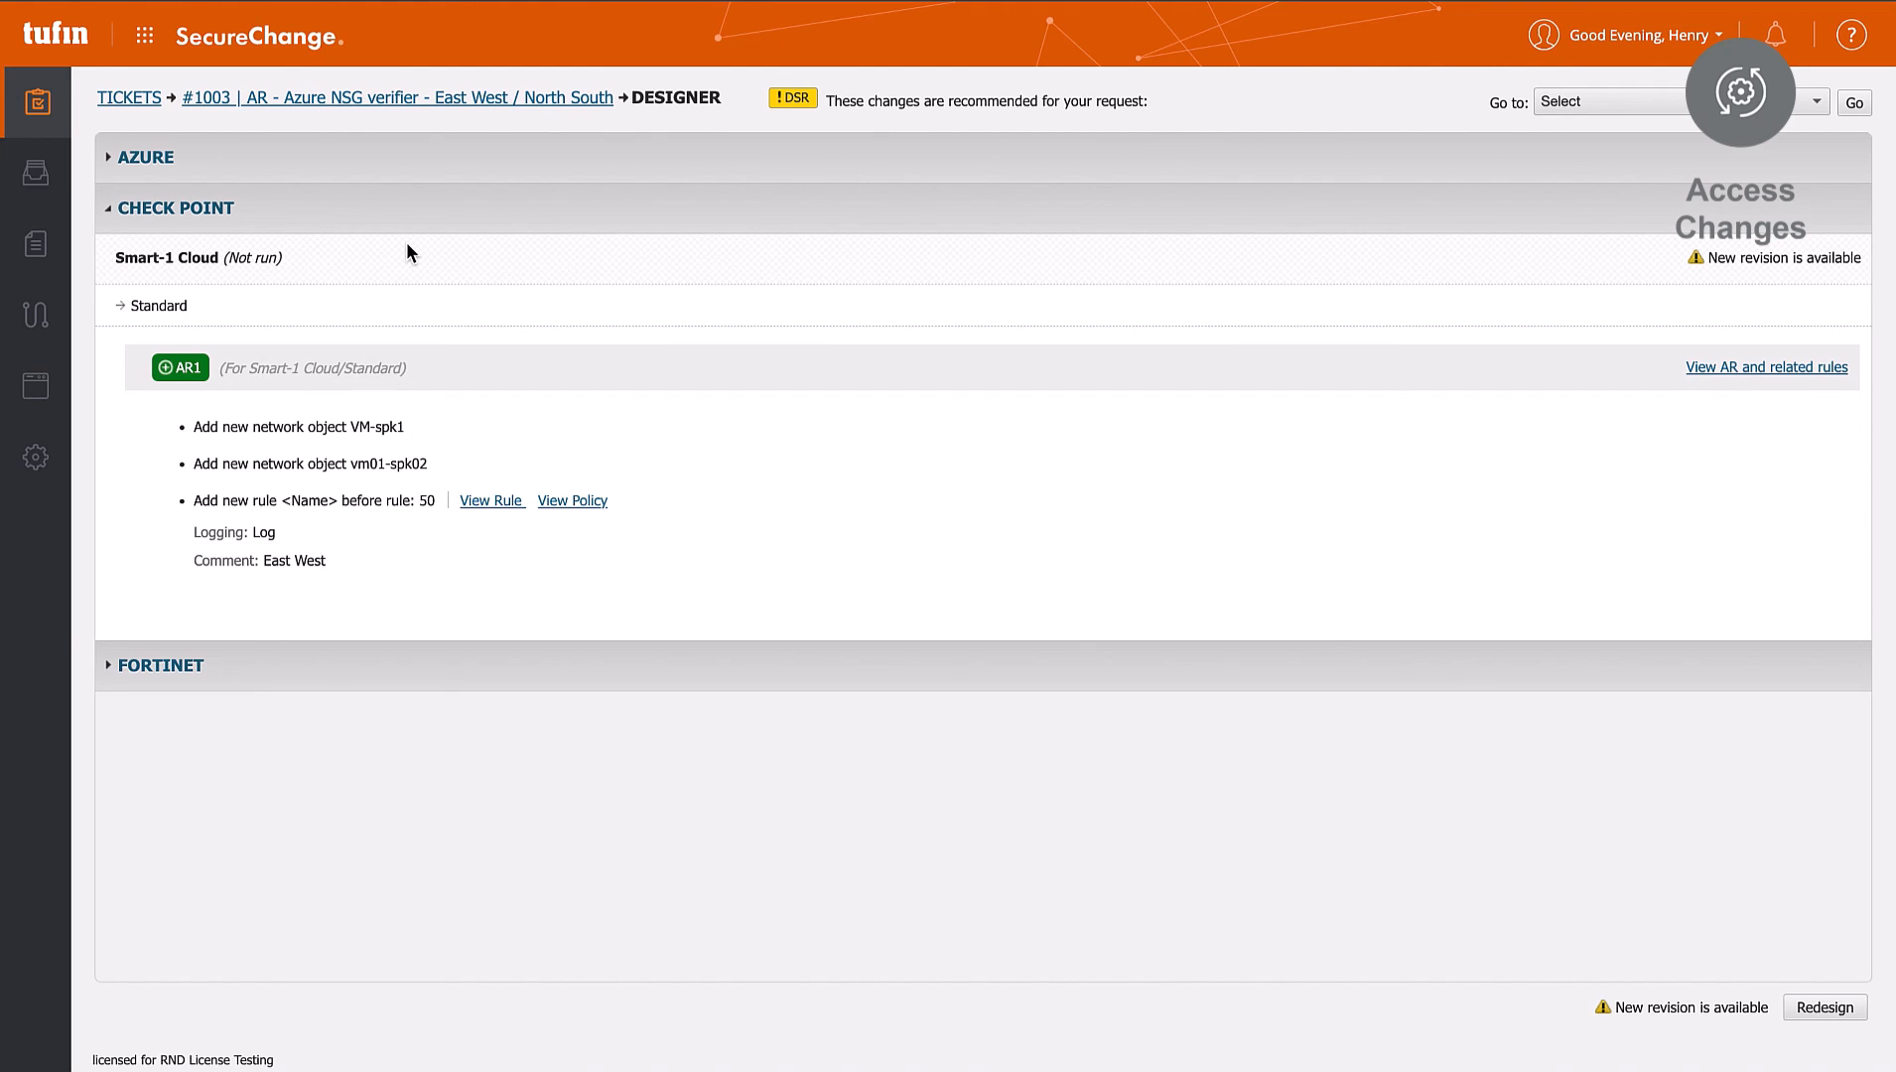
mouse_move(497, 449)
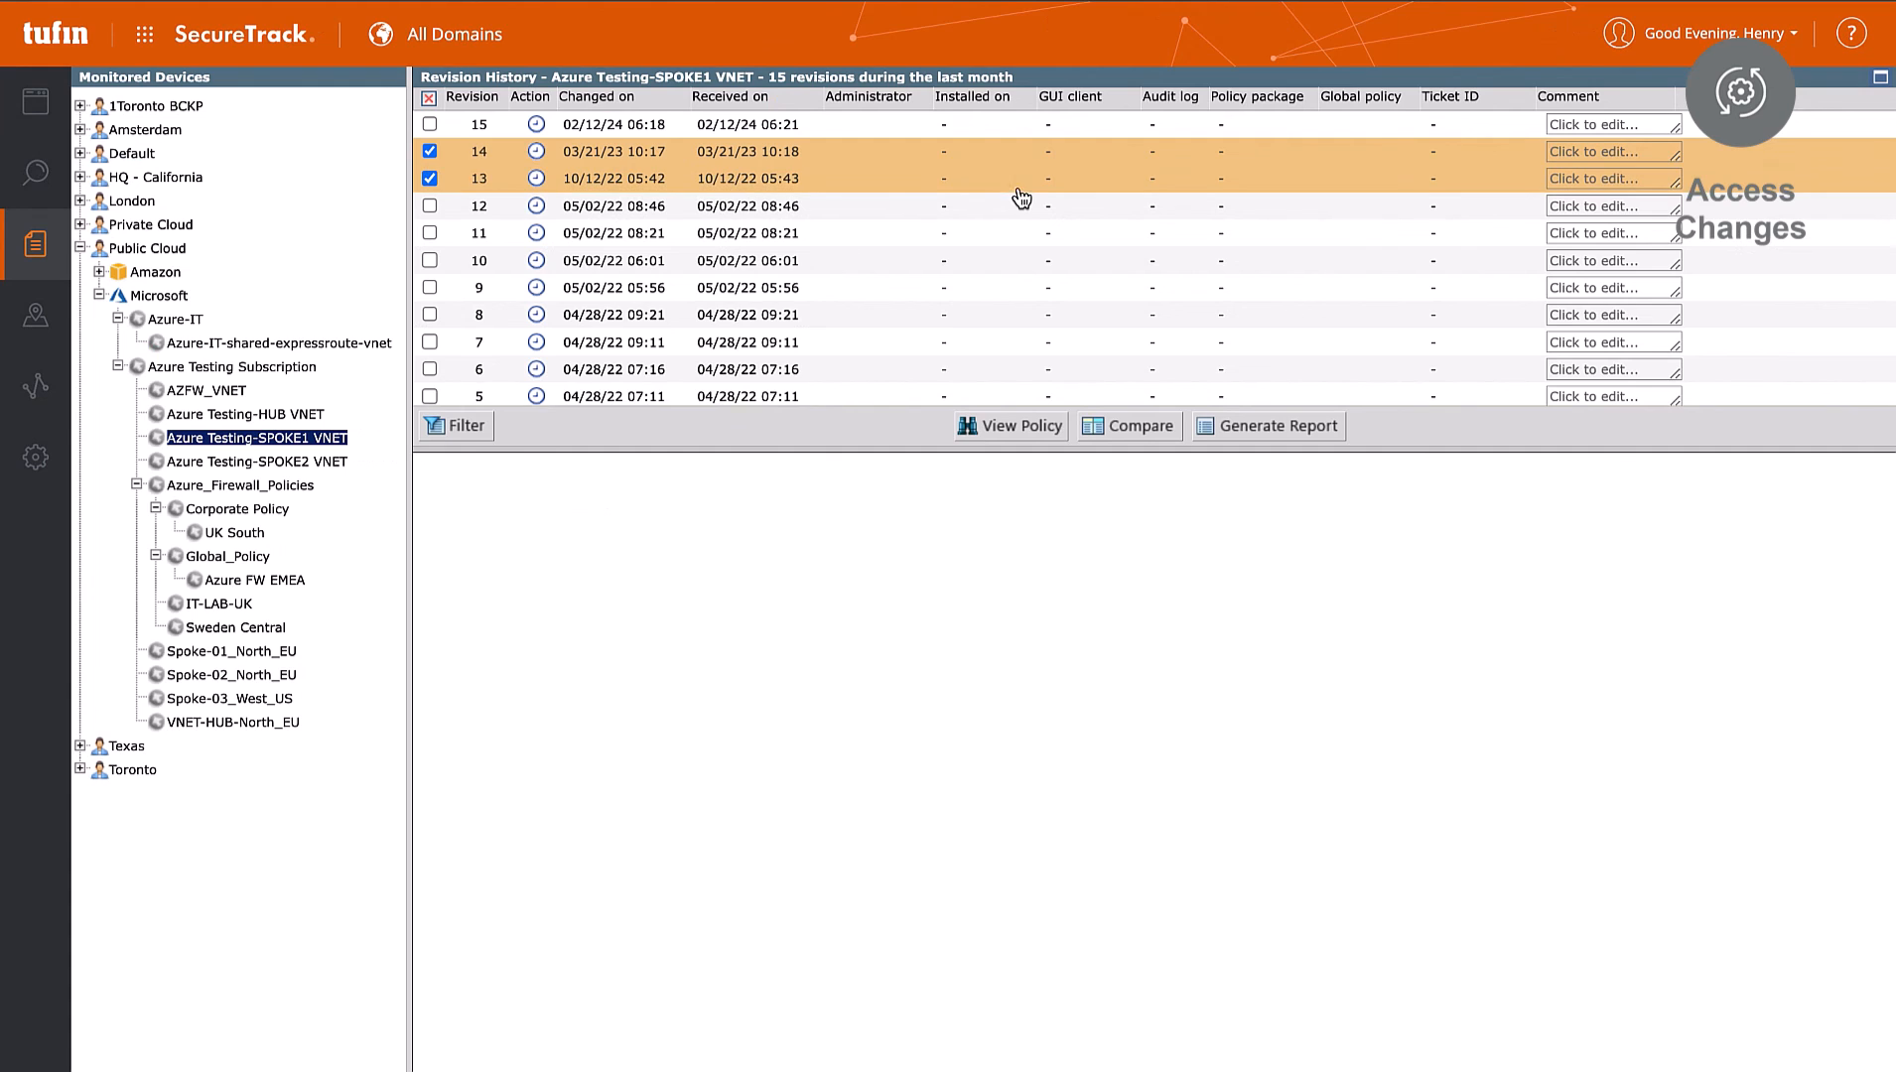
Compare revisions 13 and 14, revealing the modified ASG_Access and dsds NSG rules
left_click(1126, 425)
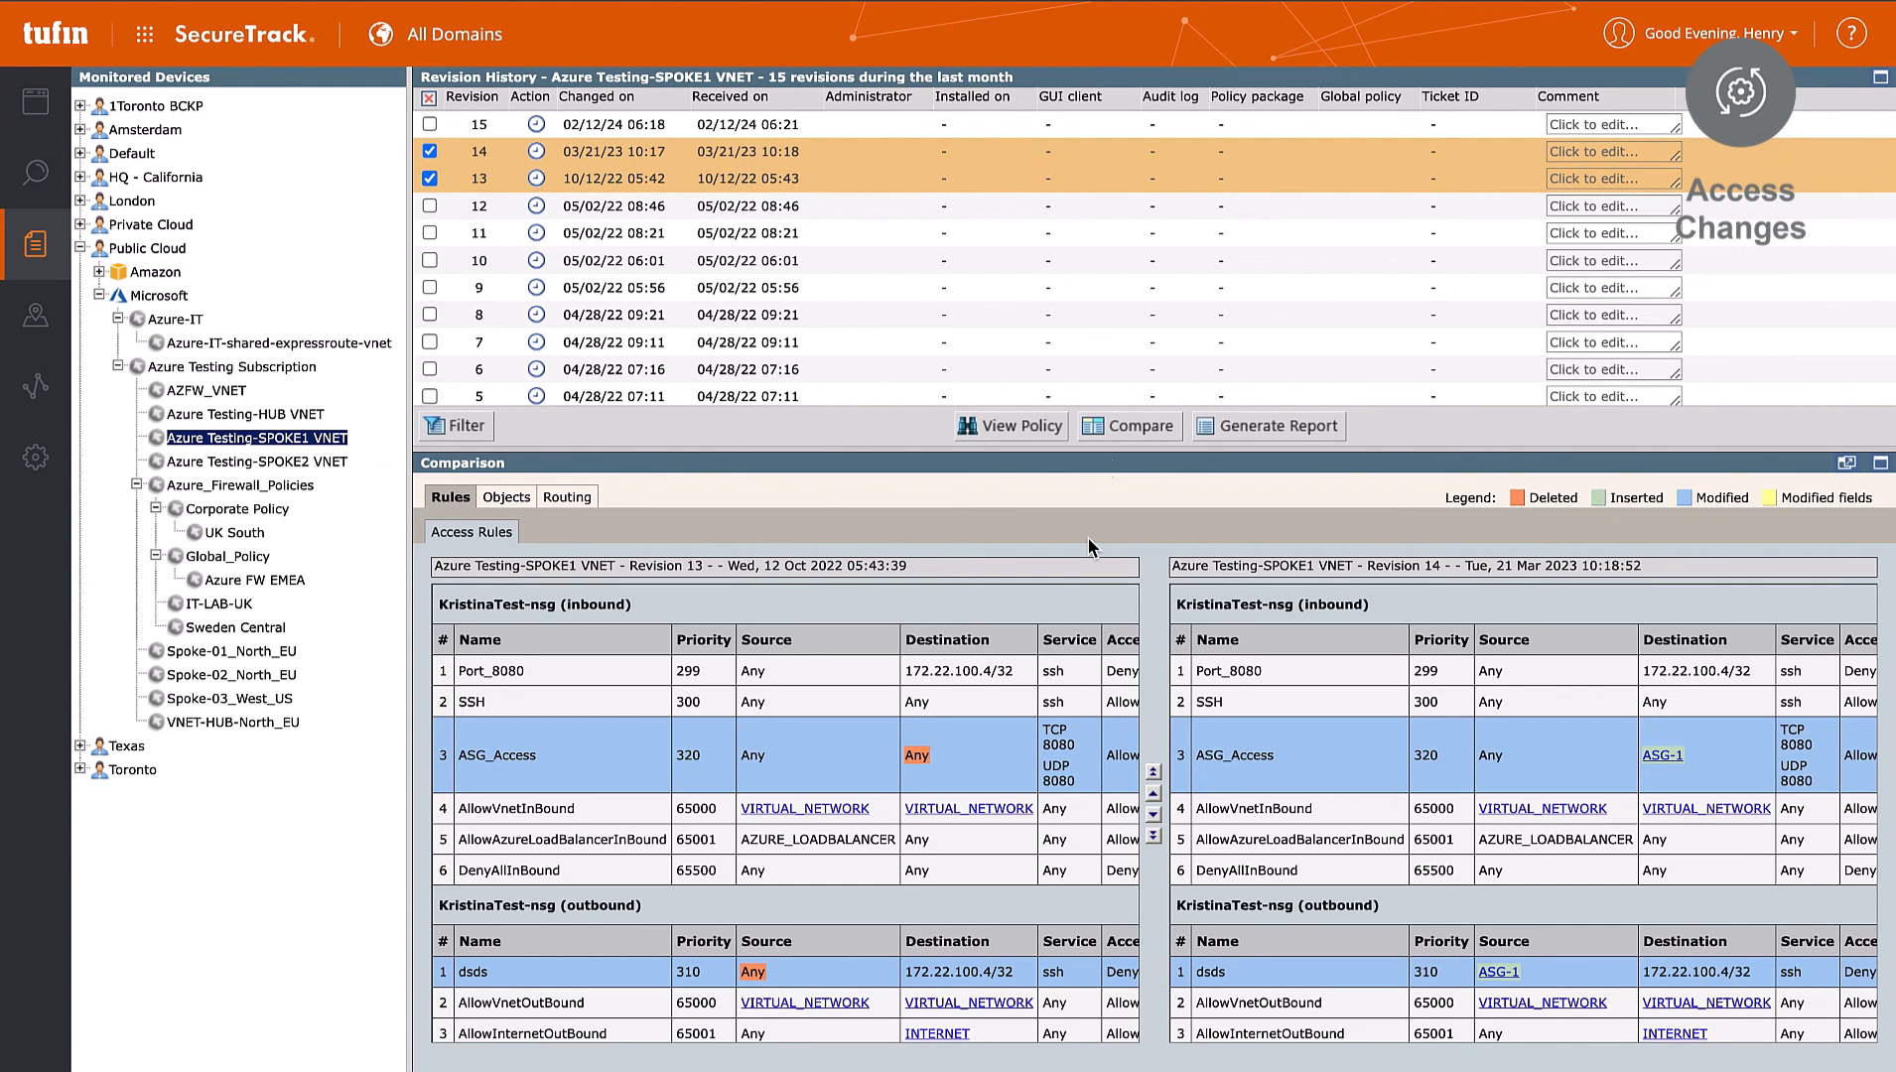
scroll("down", 3)
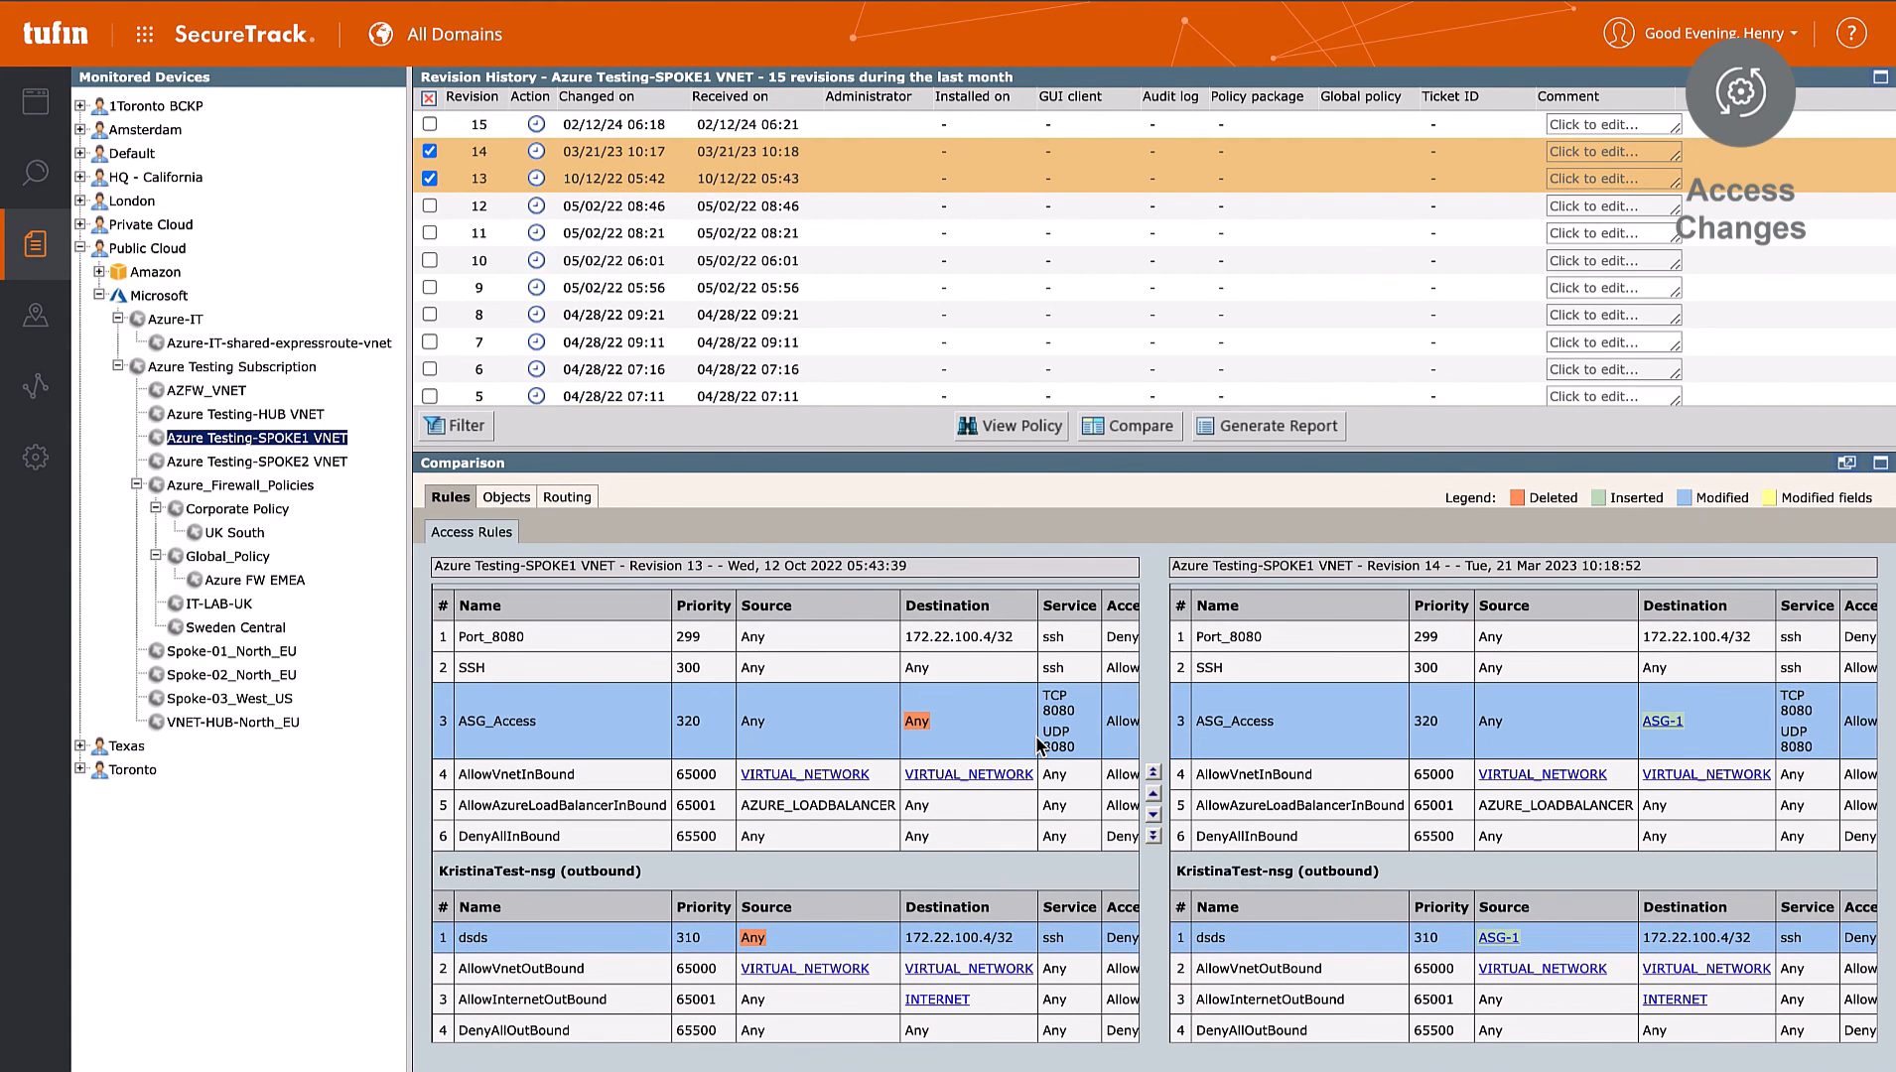